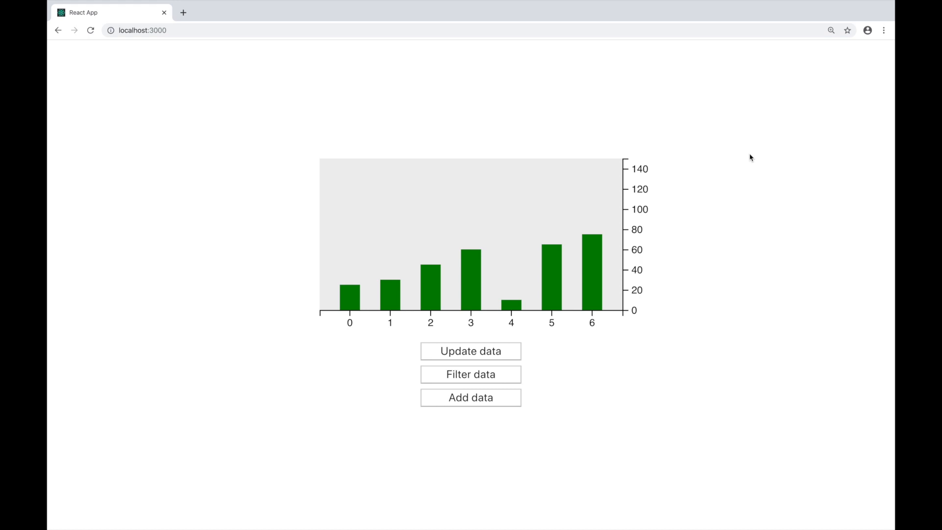
{"action": "mouse_move", "coordinate": [707, 258]}
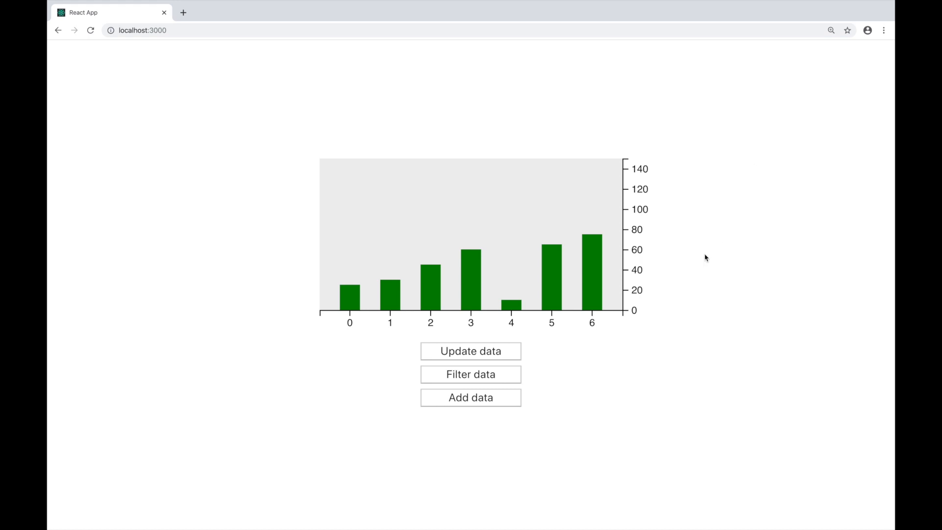
{"action": "mouse_move", "coordinate": [552, 297]}
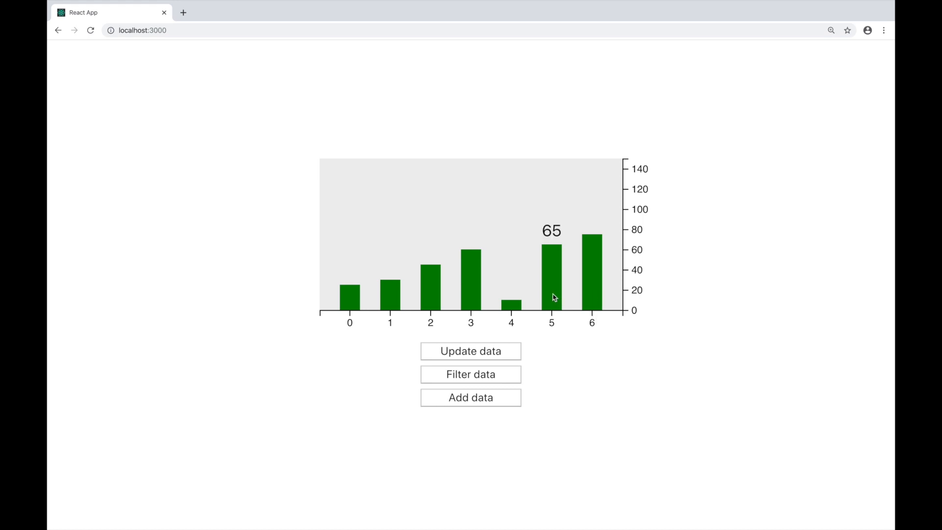
{"action": "mouse_move", "coordinate": [465, 295]}
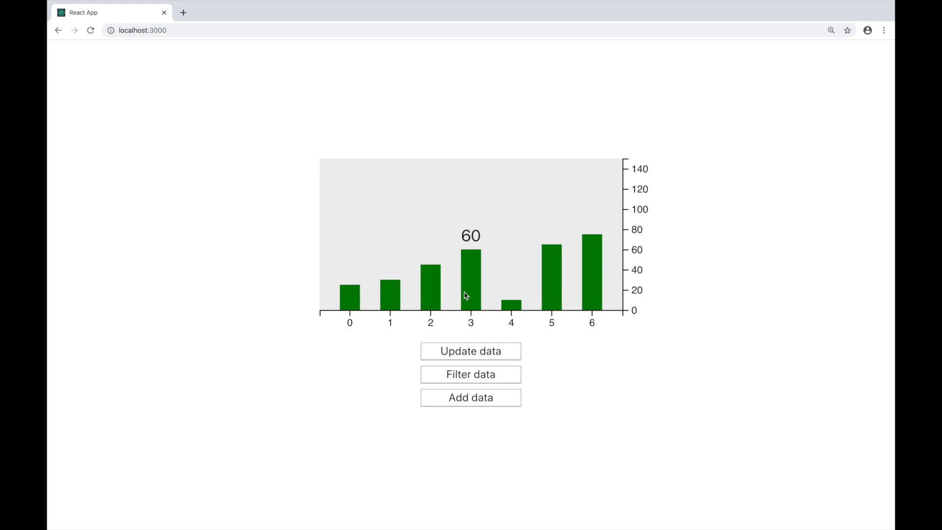
{"action": "mouse_move", "coordinate": [350, 302]}
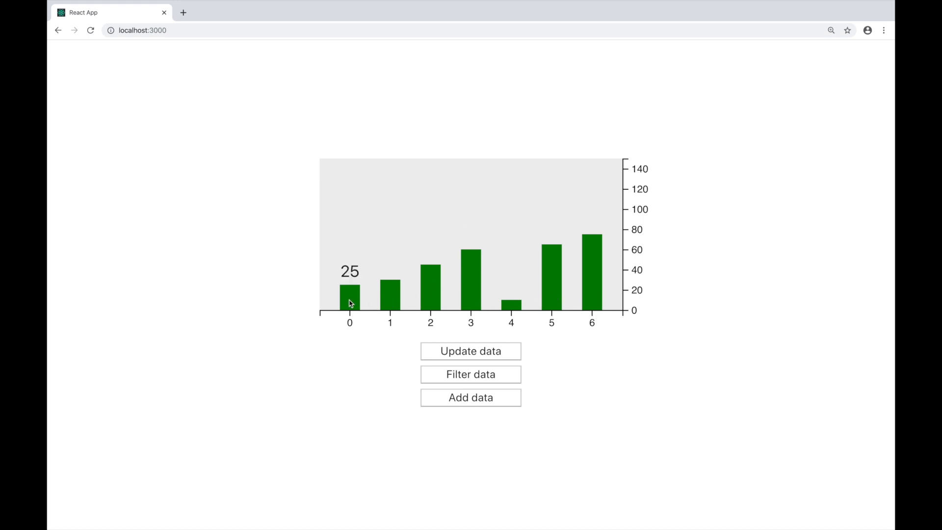
{"action": "mouse_move", "coordinate": [495, 274]}
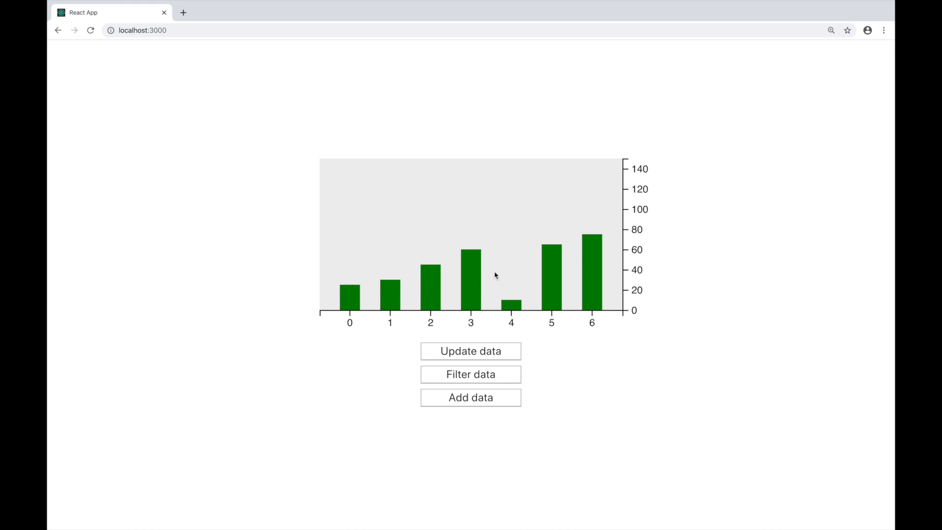
- Raise every bar's value by five twice with Update data, turning the tallest bar olive
{"action": "left_click", "coordinate": [470, 352]}
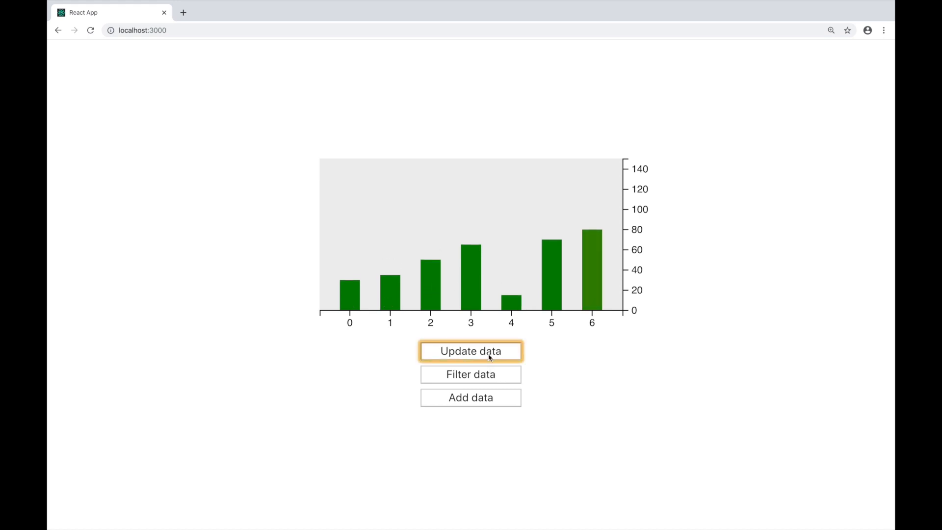
{"action": "left_click", "coordinate": [470, 352]}
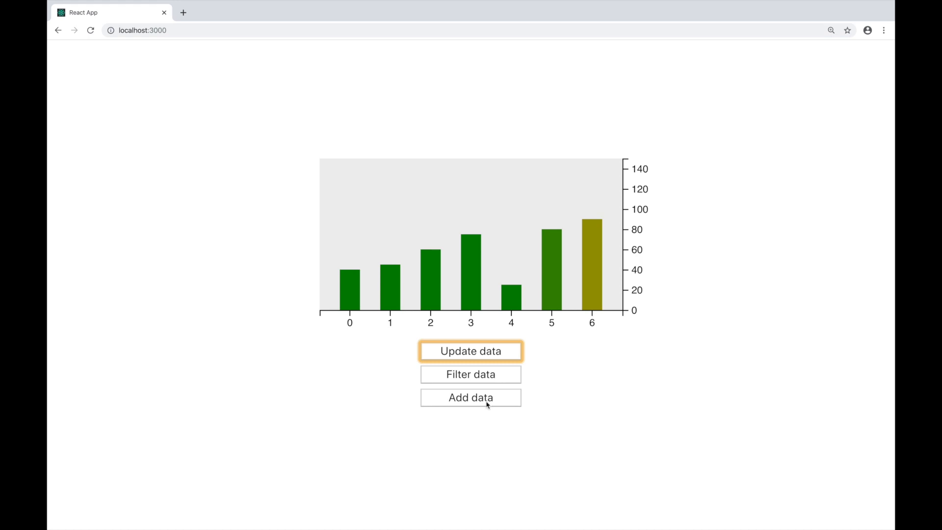
{"action": "left_click", "coordinate": [470, 397]}
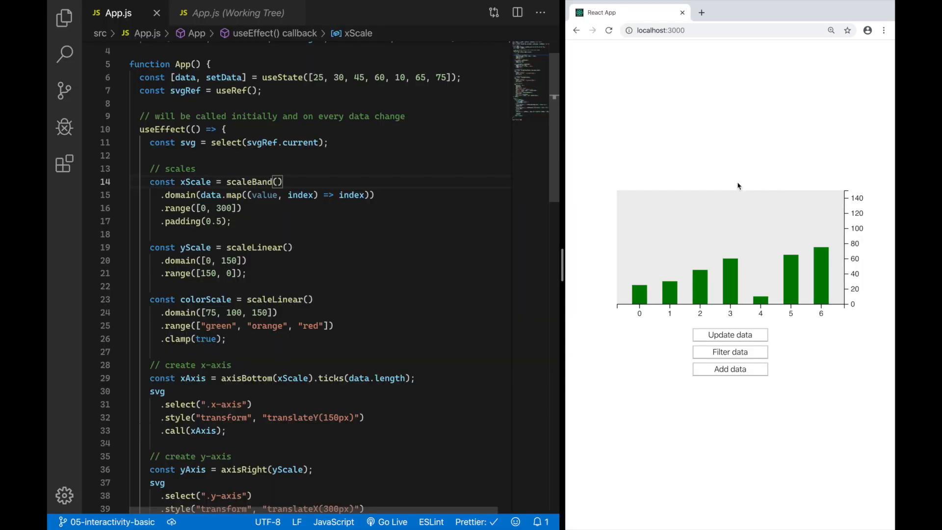
{"action": "mouse_move", "coordinate": [782, 252]}
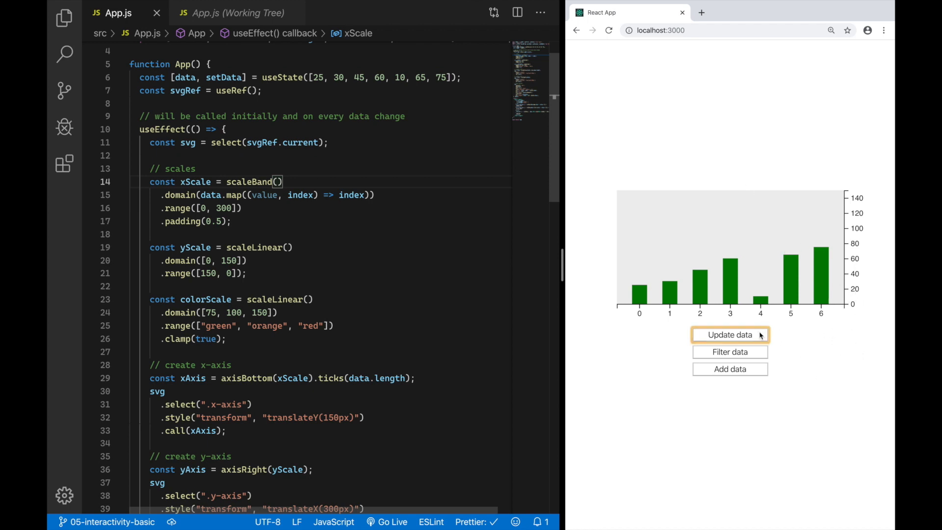
- Raise the bar values three more times so the tallest reaches about 140, shading orange to red
{"action": "left_click", "coordinate": [729, 335]}
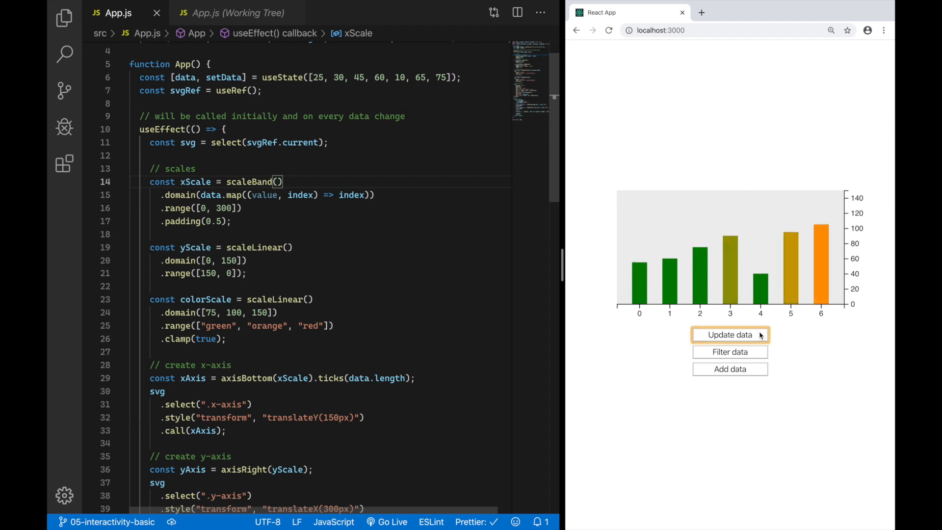
{"action": "left_click", "coordinate": [729, 334]}
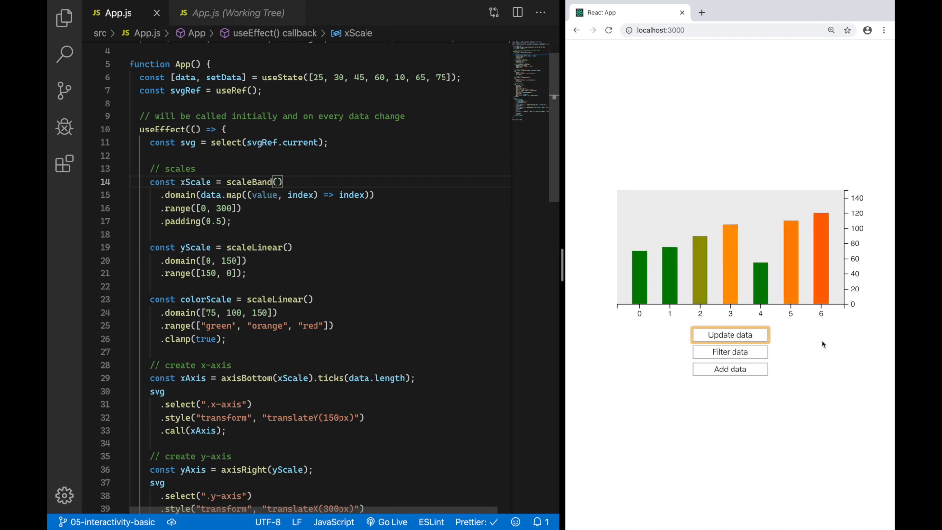
{"action": "mouse_move", "coordinate": [806, 337]}
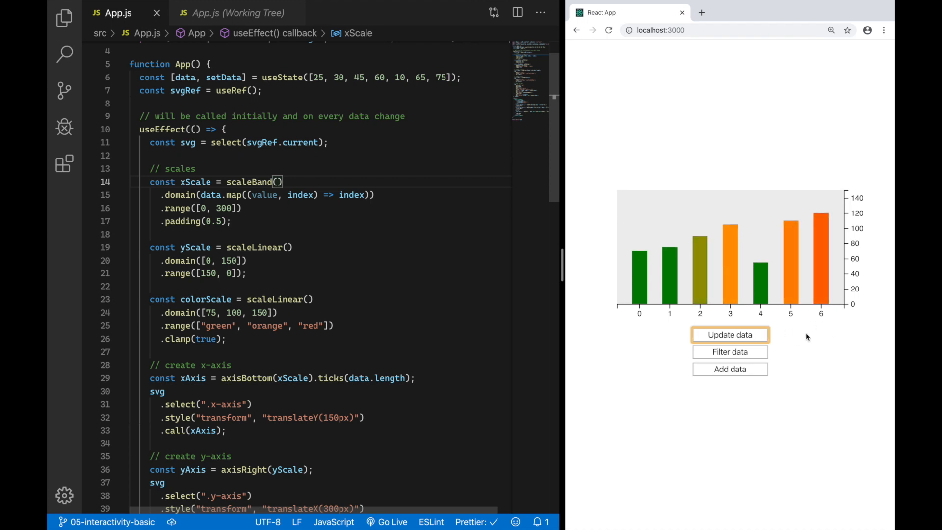
{"action": "left_click", "coordinate": [729, 335]}
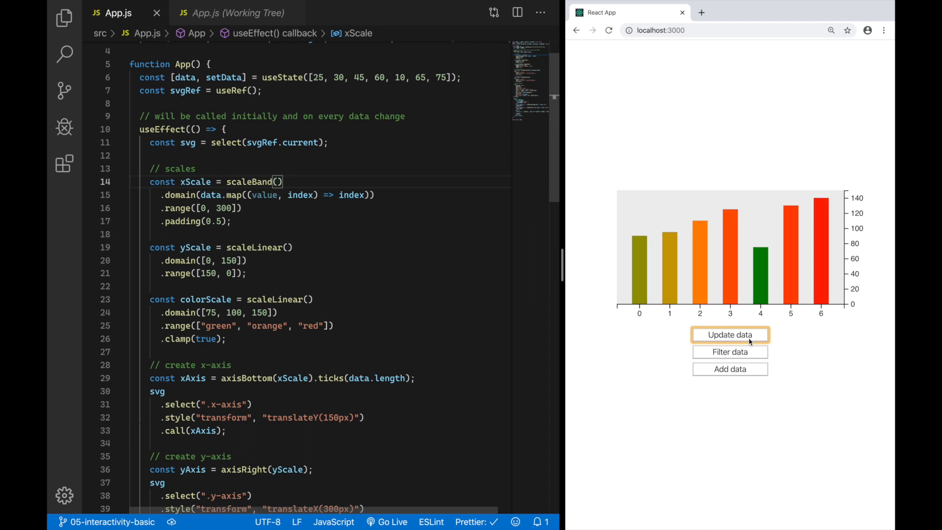
- Append new random bars three times with Add data so the chart extends to index 11
{"action": "left_click", "coordinate": [729, 334]}
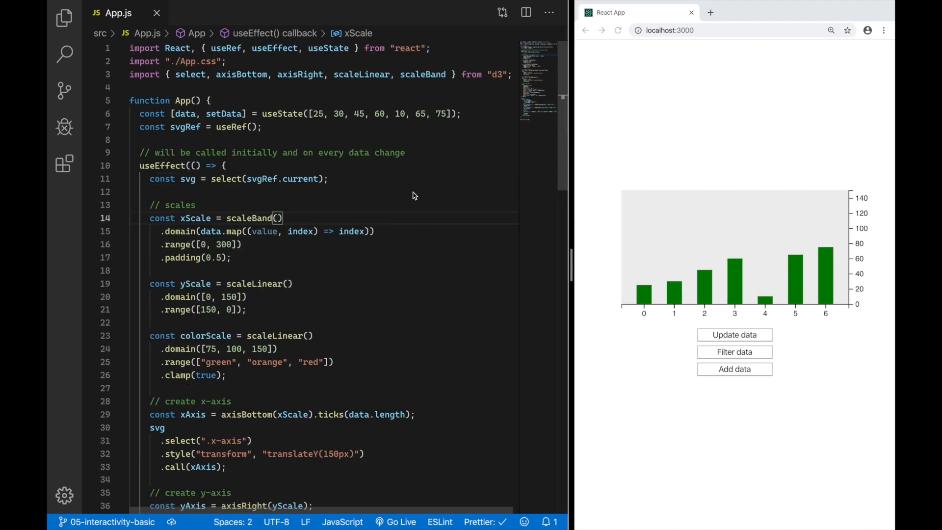
{"action": "mouse_move", "coordinate": [375, 210]}
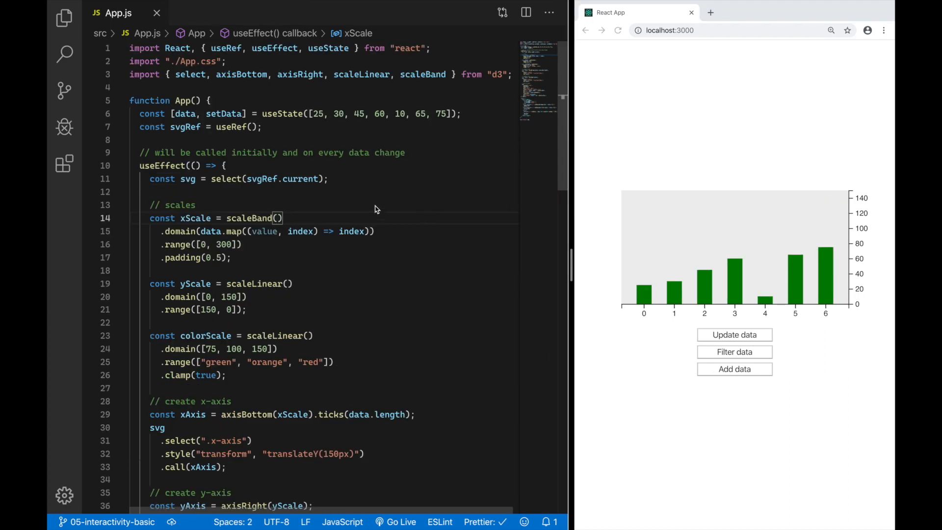
{"action": "mouse_move", "coordinate": [422, 209]}
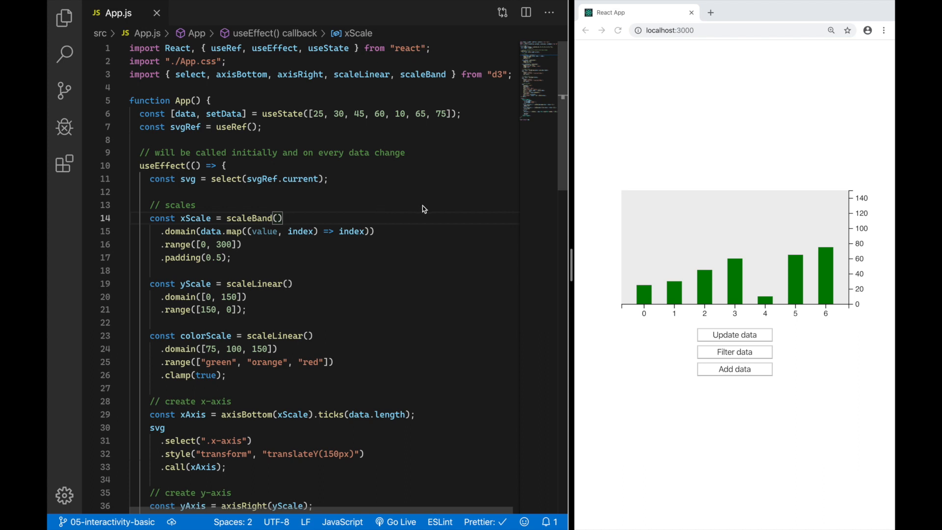
{"action": "mouse_move", "coordinate": [437, 212]}
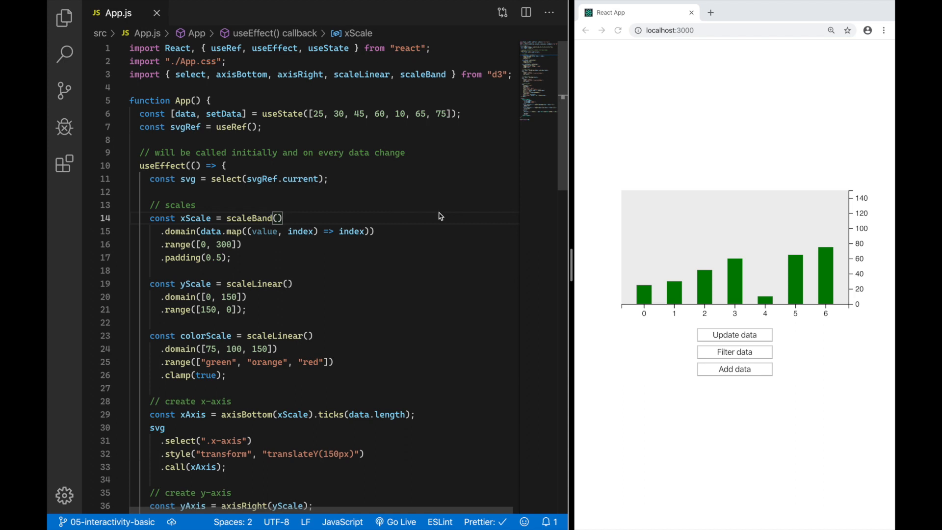
{"action": "mouse_move", "coordinate": [713, 401]}
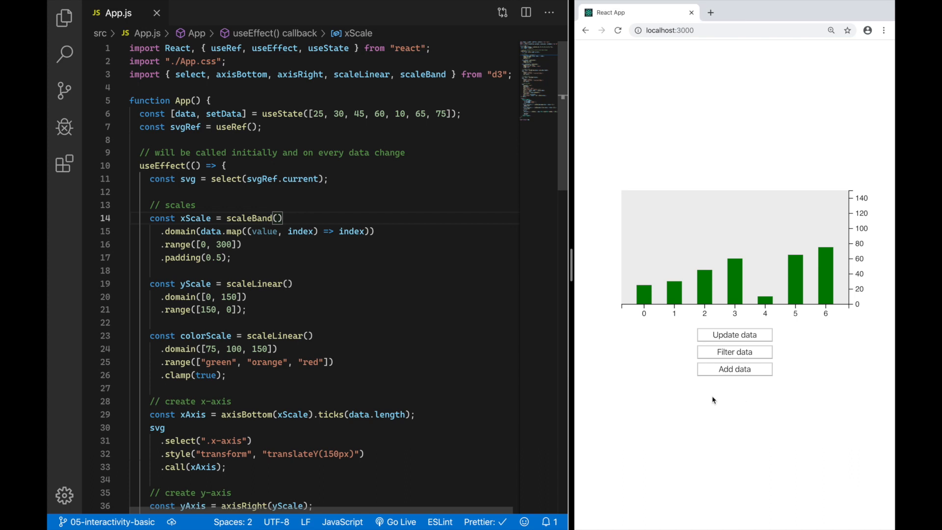
{"action": "left_click", "coordinate": [734, 369]}
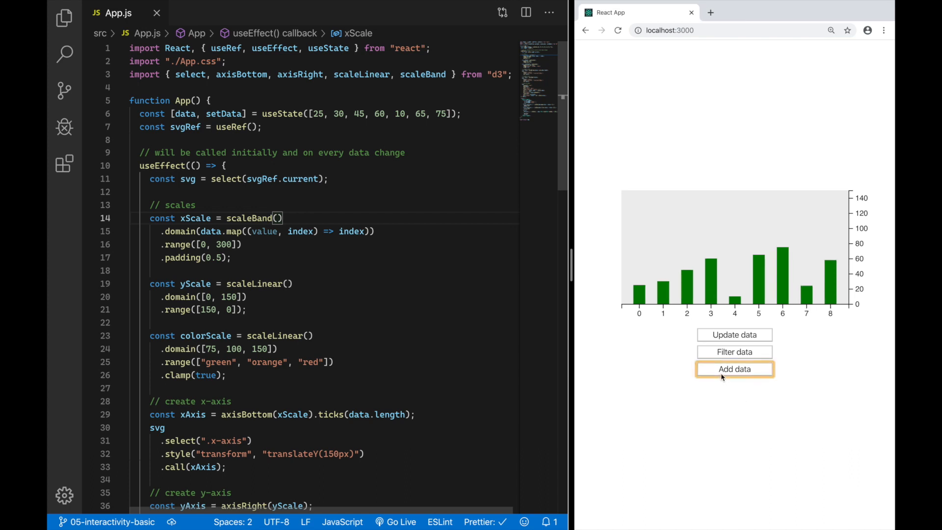
{"action": "left_click", "coordinate": [734, 369]}
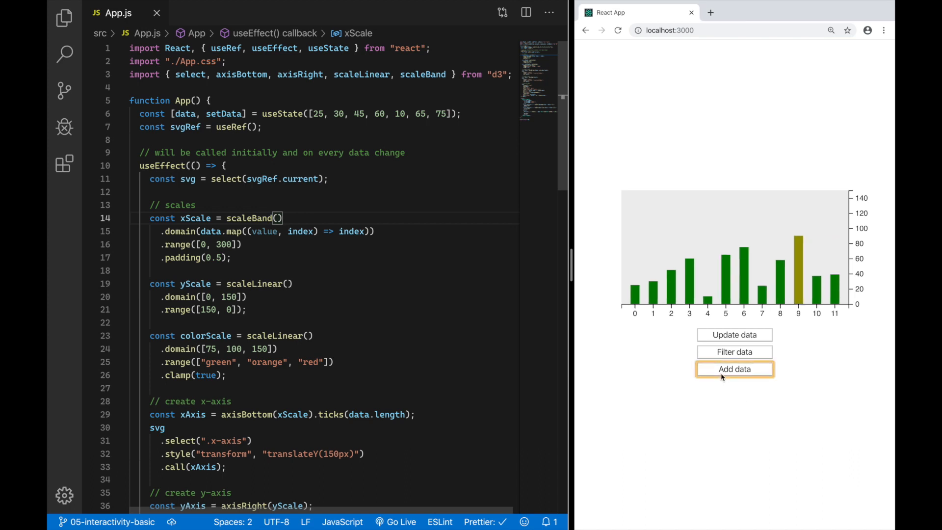
{"action": "left_click", "coordinate": [734, 369]}
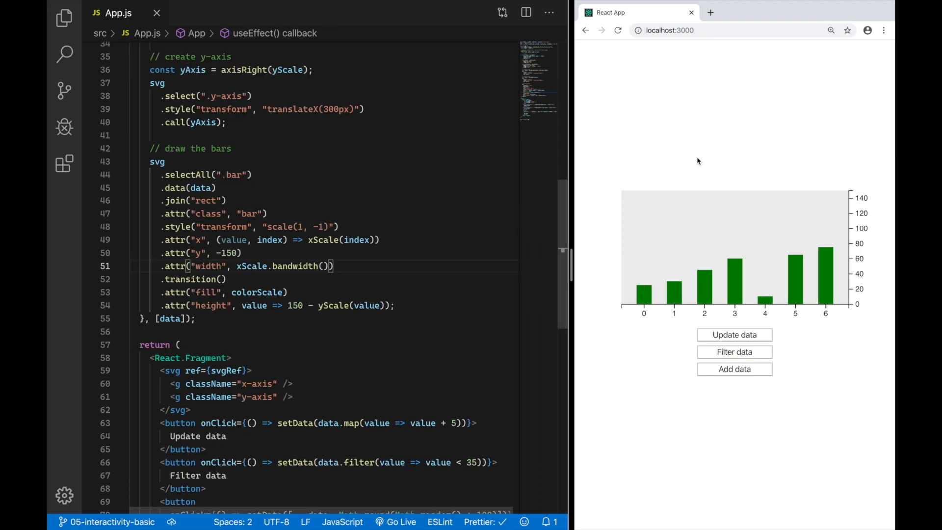
{"action": "mouse_move", "coordinate": [668, 325]}
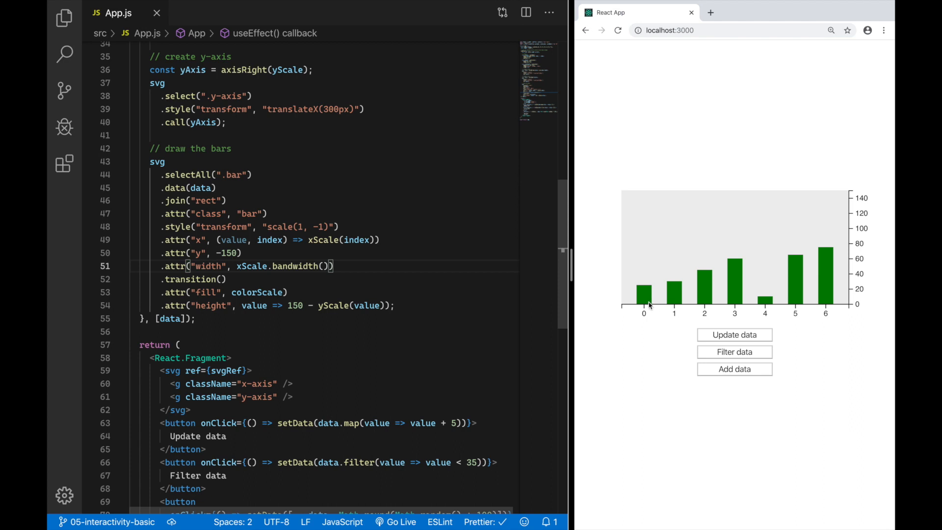
{"action": "mouse_move", "coordinate": [665, 270]}
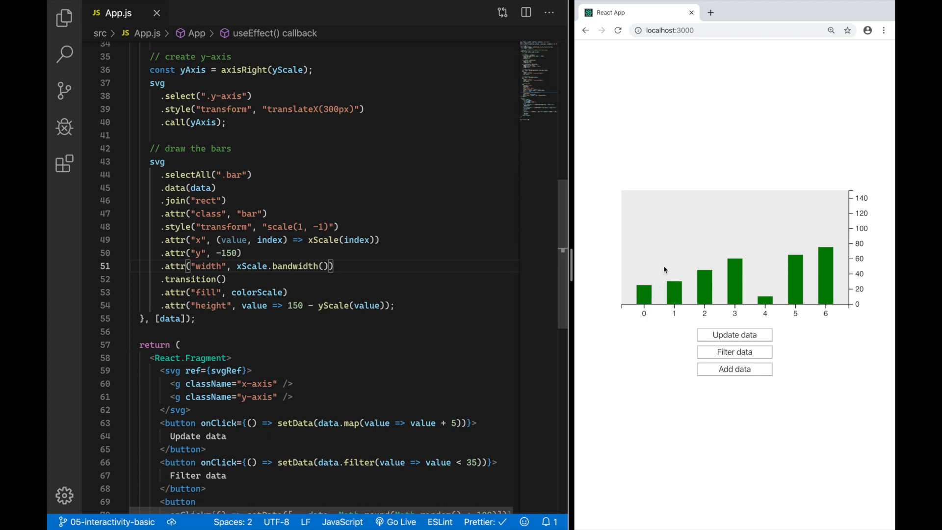
{"action": "mouse_move", "coordinate": [380, 275]}
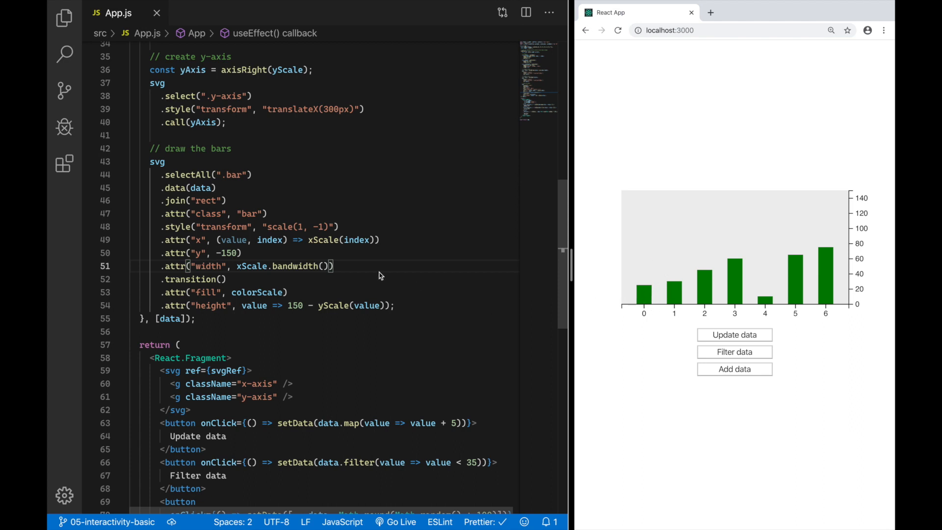
- Begin an .on("mo…") listener on a new line after the bars' width attribute
{"action": "key", "text": "Enter"}
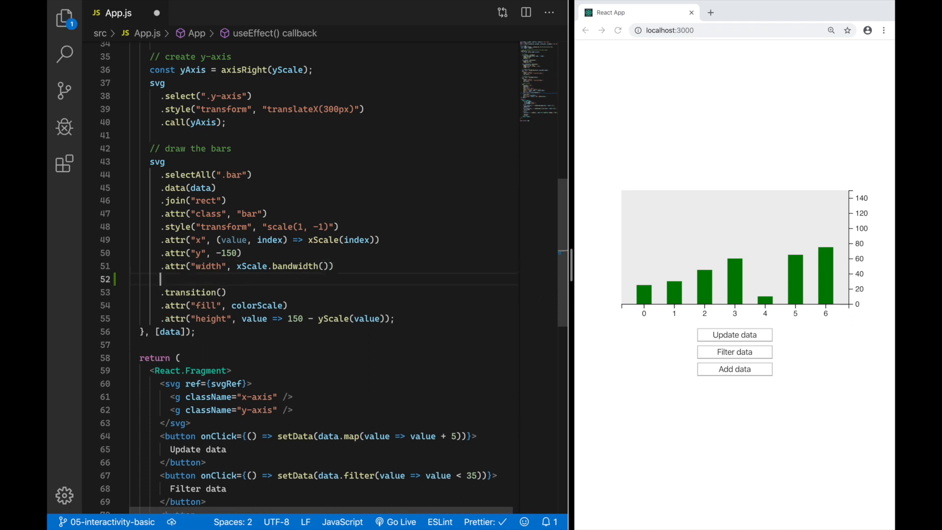
{"action": "type", "text": ".on("}
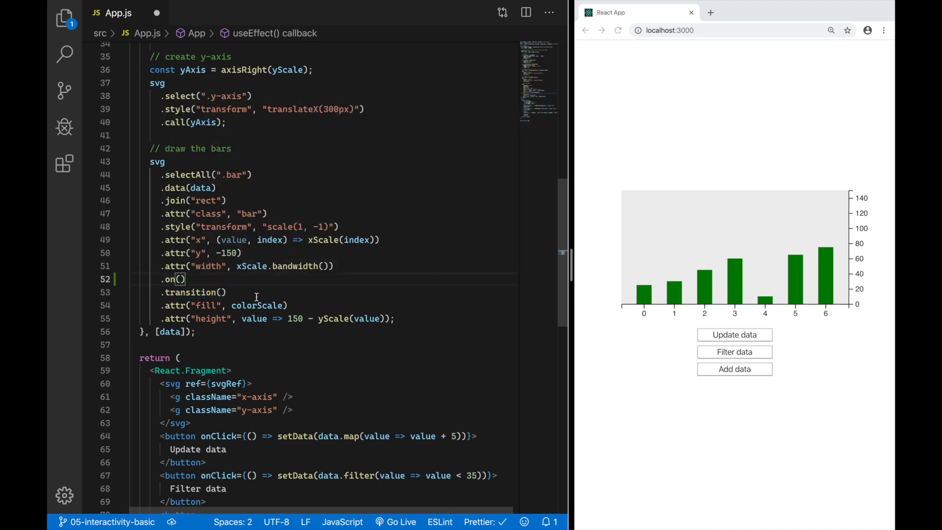
{"action": "type", "text": "mouseenter\", ("}
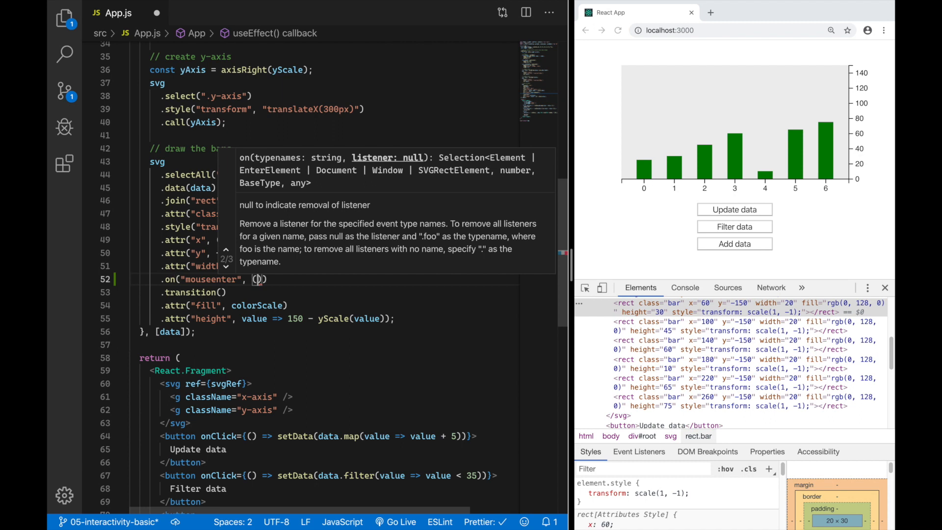
- Give the mouseenter handler (value, index) parameters and dismiss the signature hint
{"action": "type", "text": "value, in"}
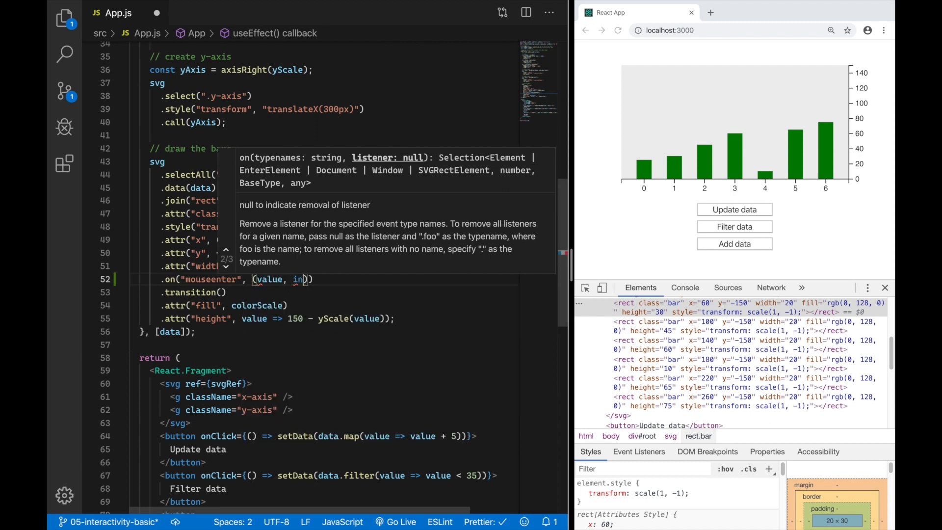
{"action": "left_click", "coordinate": [359, 358]}
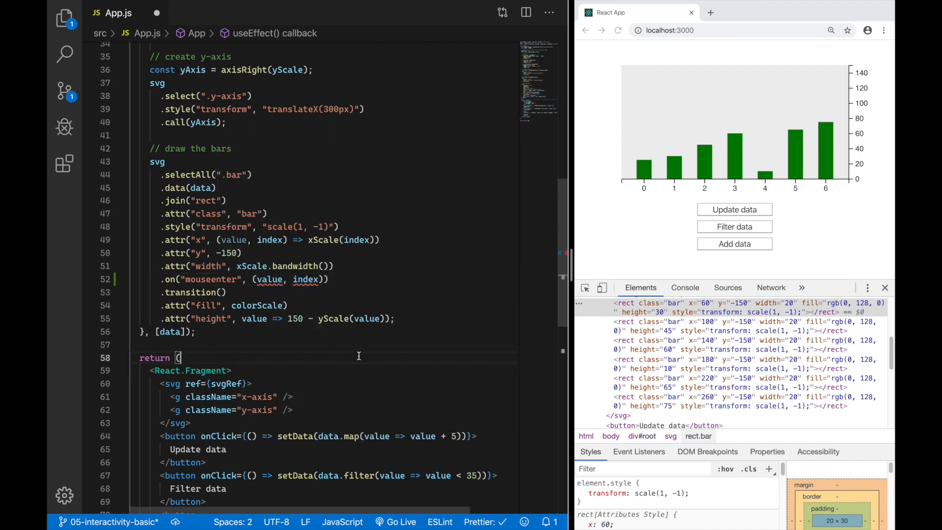
{"action": "left_click", "coordinate": [301, 252]}
{"action": "type", "text": " => "}
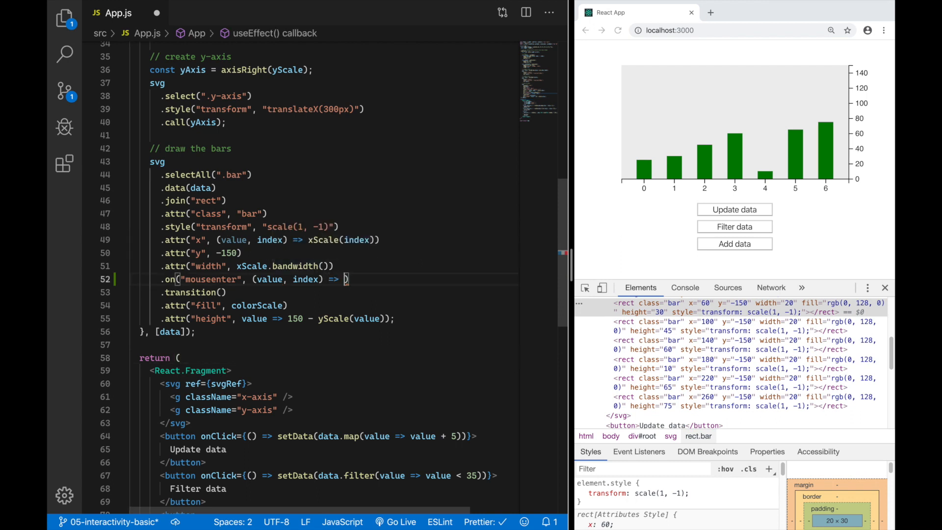
- Write svg.selectAll(".tooltip").data([value]).join("text") with a tooltip class inside the handler
{"action": "key", "text": "Enter"}
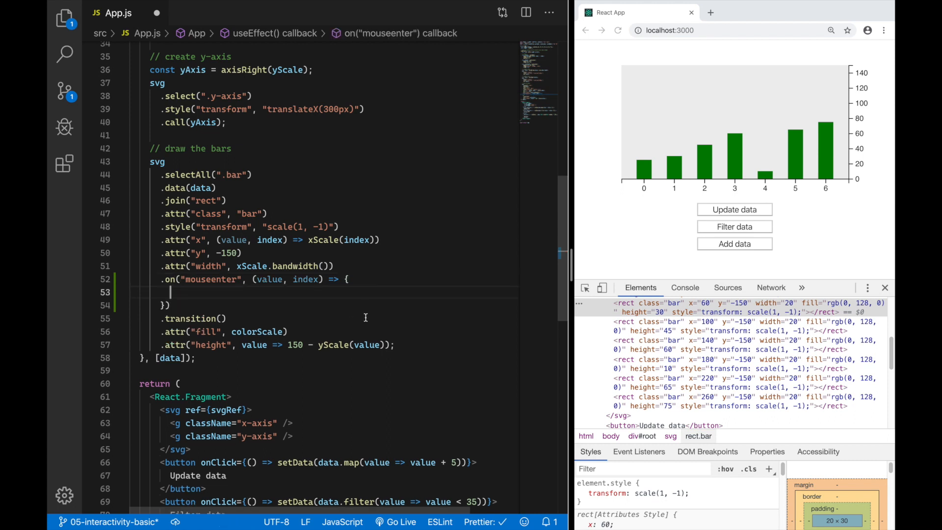
{"action": "mouse_move", "coordinate": [253, 306]}
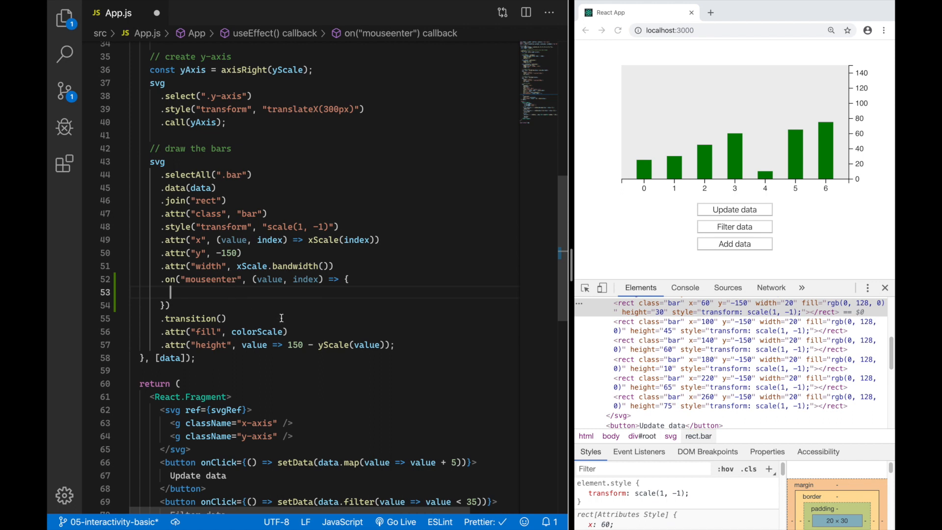
{"action": "type", "text": "svg.selectAll(\".tooltip\").data("}
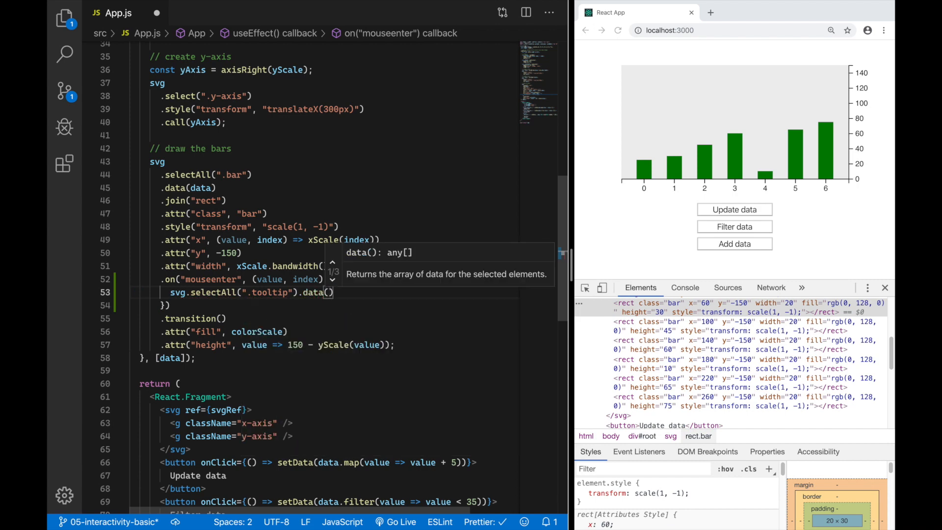
{"action": "type", "text": "[value"}
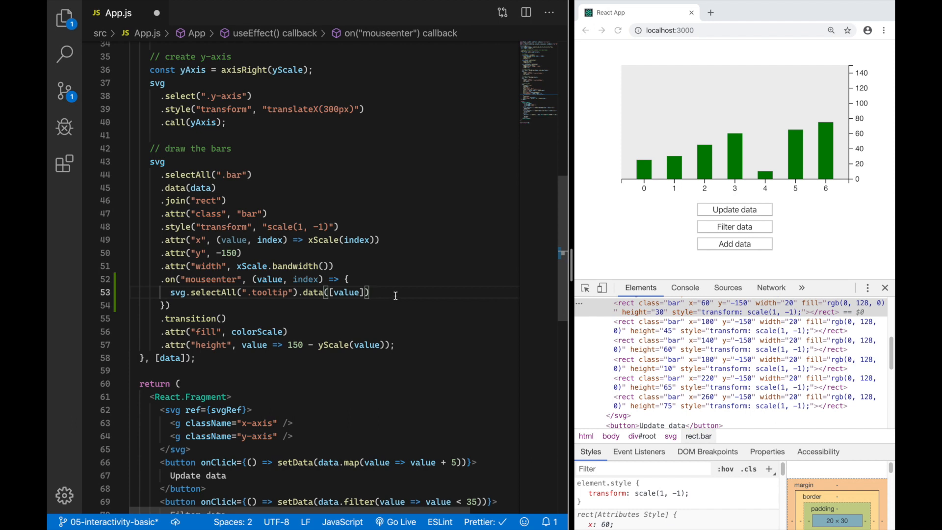
{"action": "type", "text": ".join(\"text"}
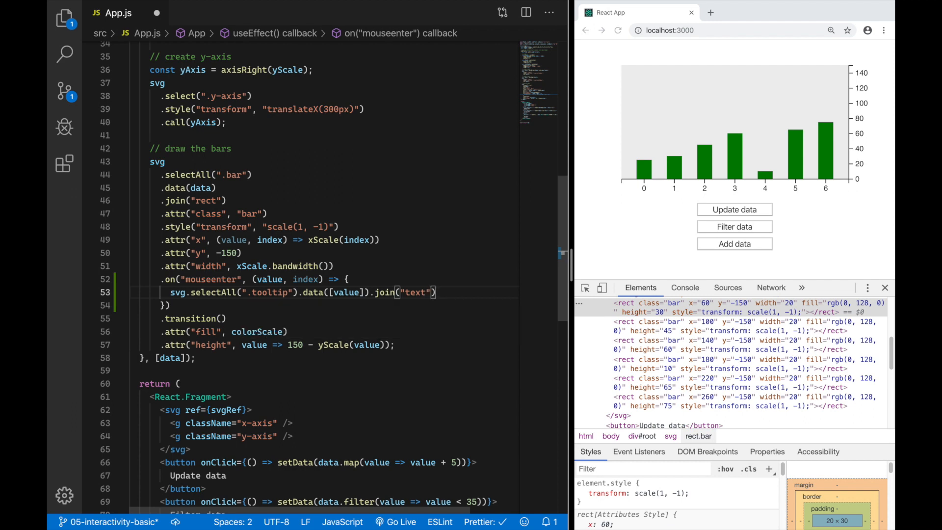
{"action": "type", "text": ".attr(\""}
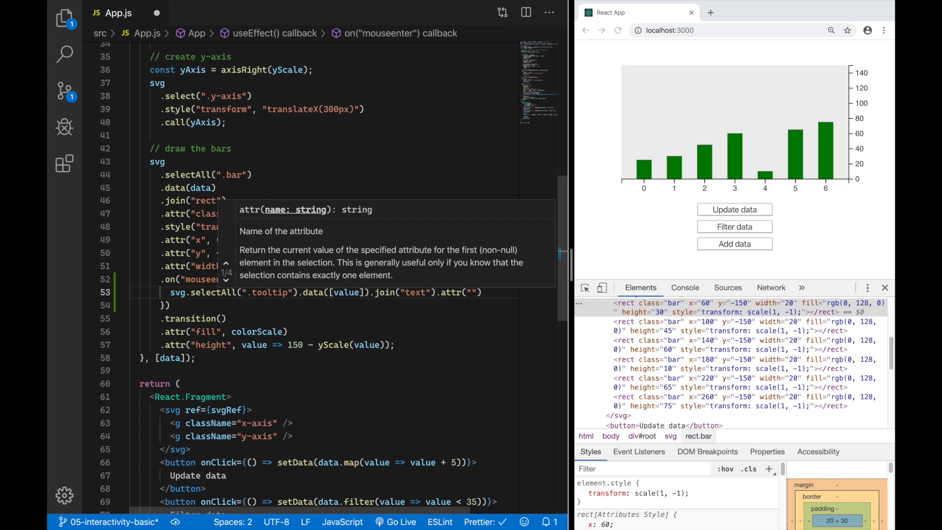
{"action": "type", "text": "lass\", \"tooltip\");"}
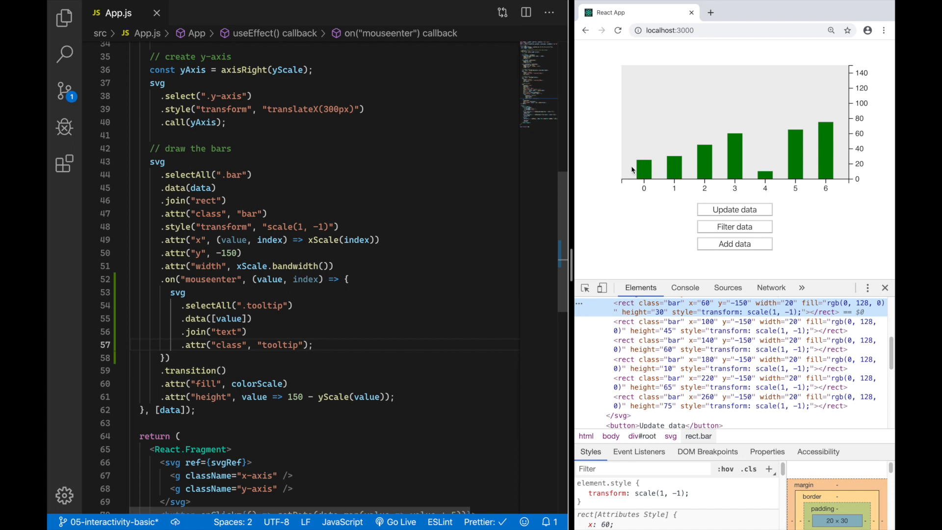
{"action": "mouse_move", "coordinate": [636, 171]}
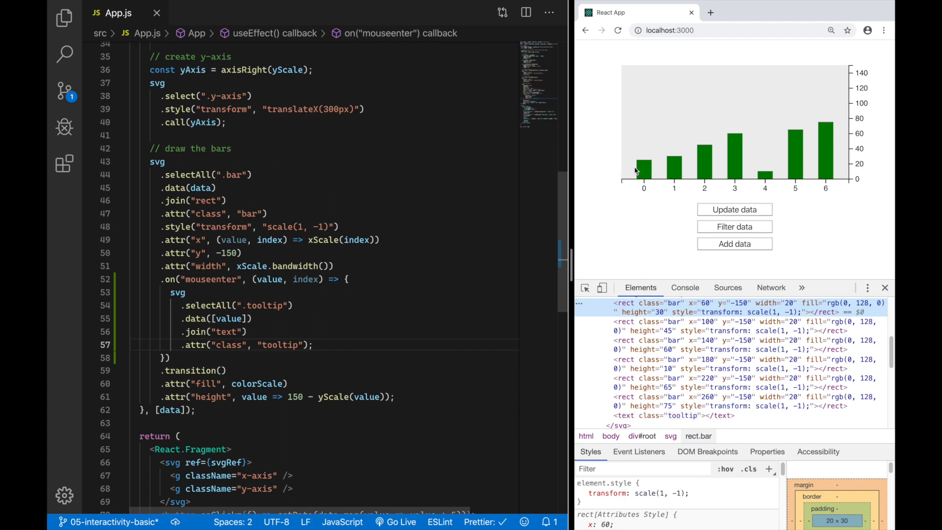
{"action": "mouse_move", "coordinate": [619, 425]}
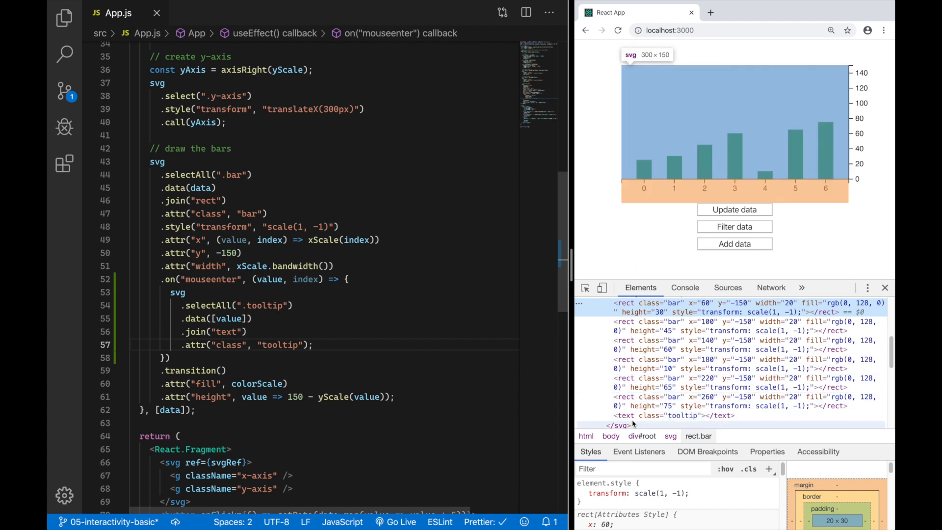
- Inspect the tooltip text element that hovering a bar adds to the SVG in DevTools
{"action": "left_click", "coordinate": [679, 416]}
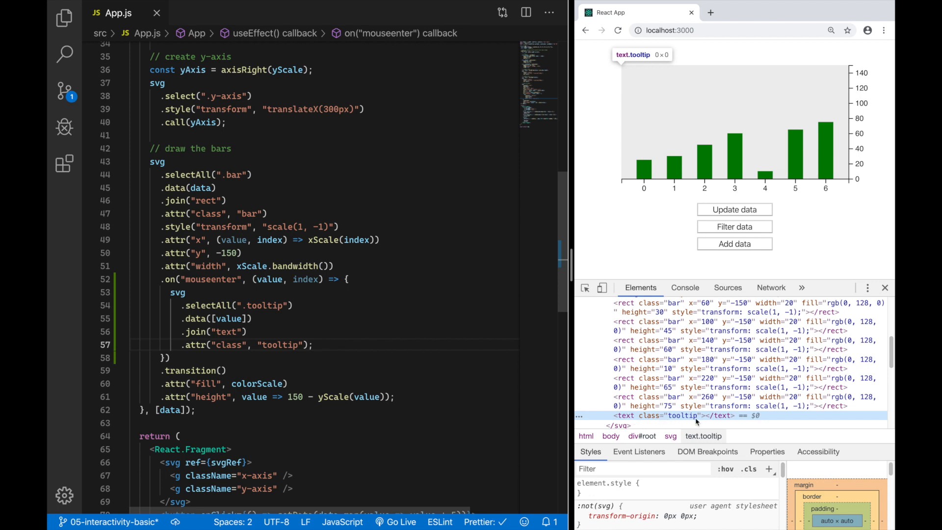
{"action": "mouse_move", "coordinate": [660, 173]}
{"action": "type", "text": ".text(value);"}
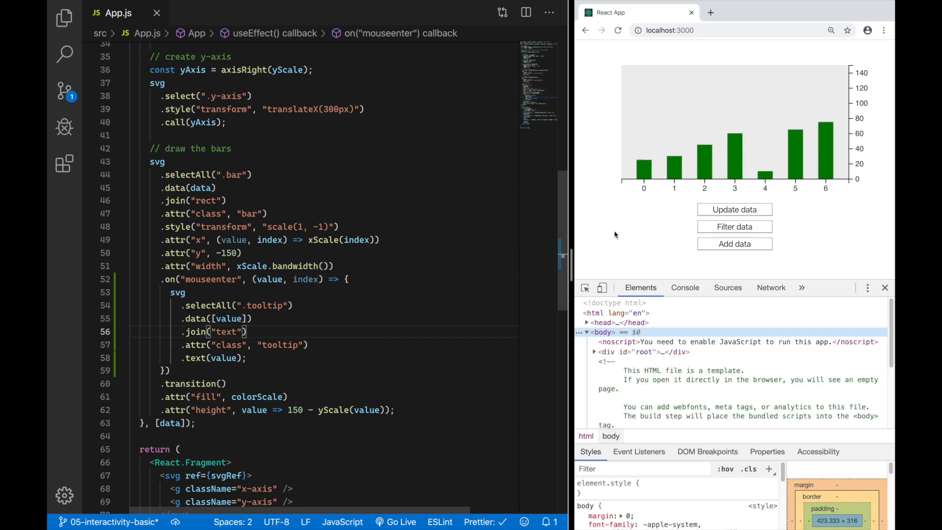
{"action": "mouse_move", "coordinate": [675, 172]}
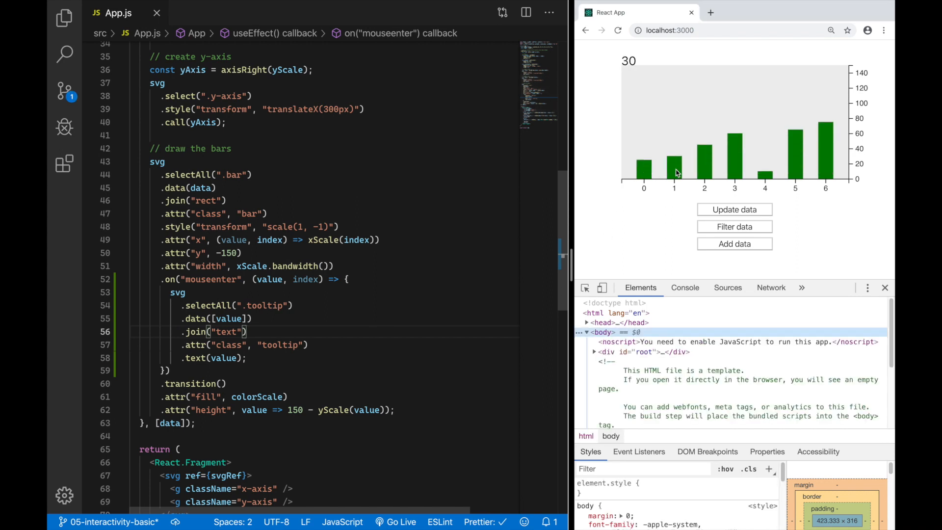
{"action": "mouse_move", "coordinate": [643, 175]}
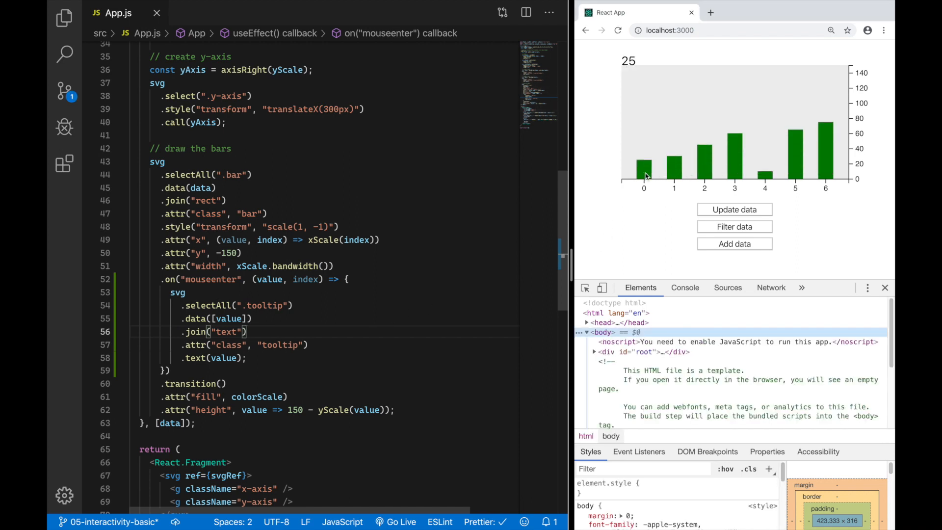
{"action": "mouse_move", "coordinate": [654, 104]}
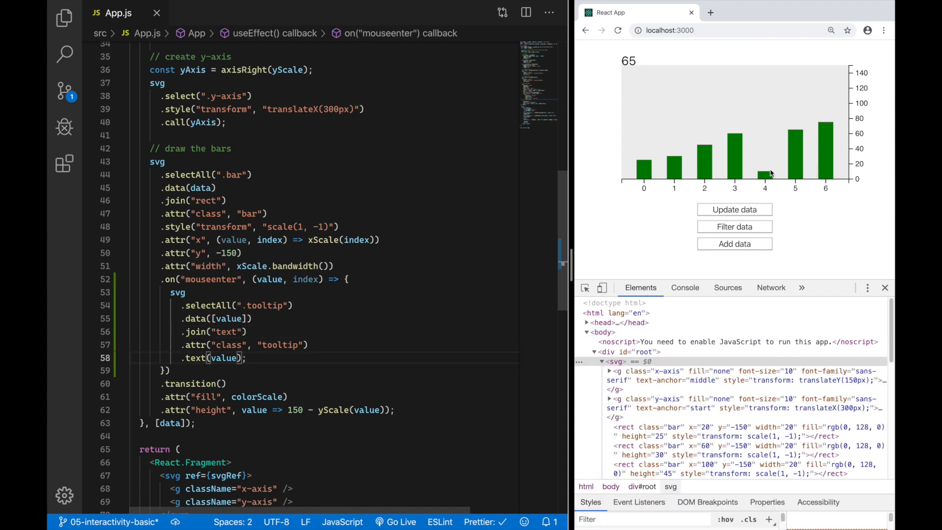
{"action": "mouse_move", "coordinate": [629, 171]}
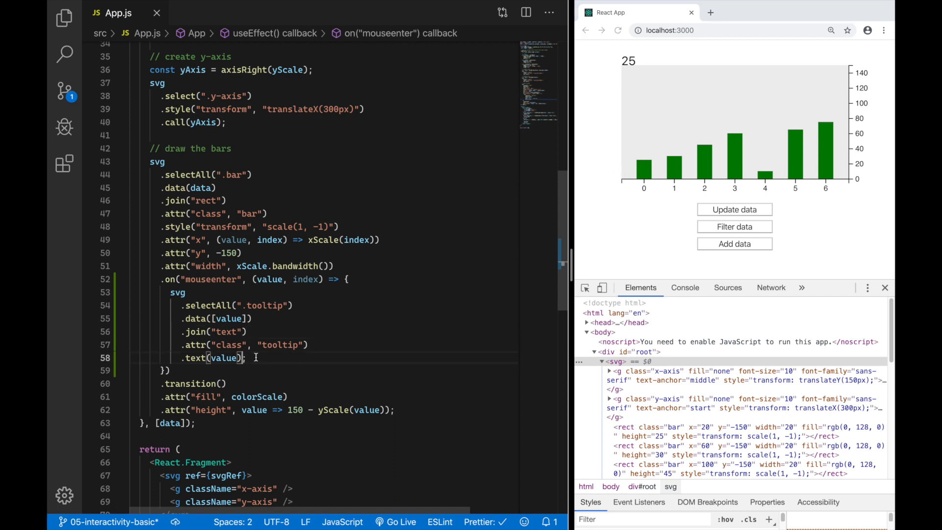
- Set the tooltip's x attribute to xScale(index) so it sits over its bar's column
{"action": "type", "text": ".attr(\"x\", );"}
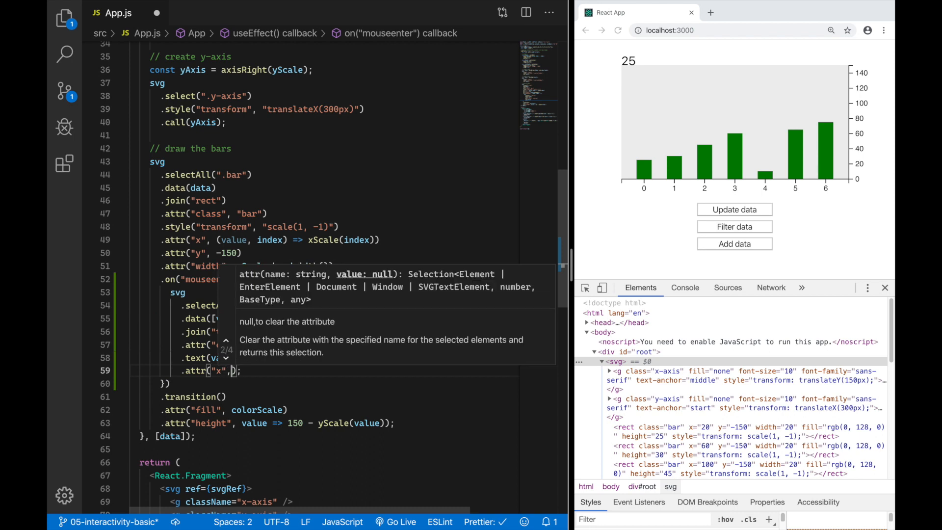
{"action": "type", "text": "xScale()"}
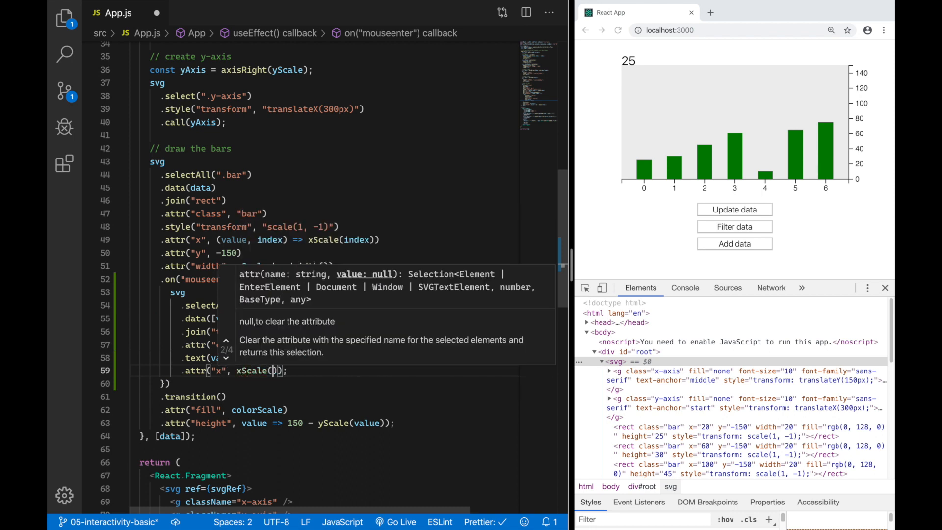
{"action": "type", "text": "index"}
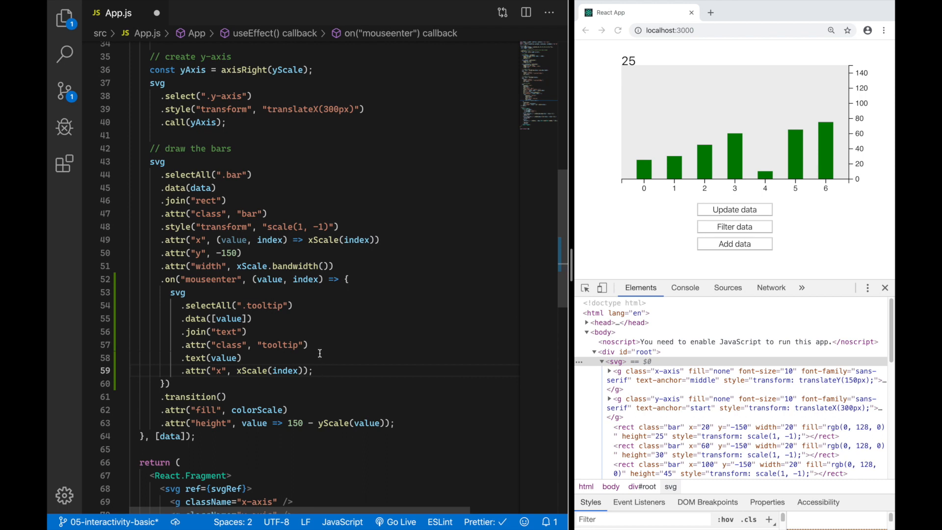
- Highlight the bars' fixed y value and the index parameters of the x callback and hover handler
{"action": "double_click", "coordinate": [231, 239]}
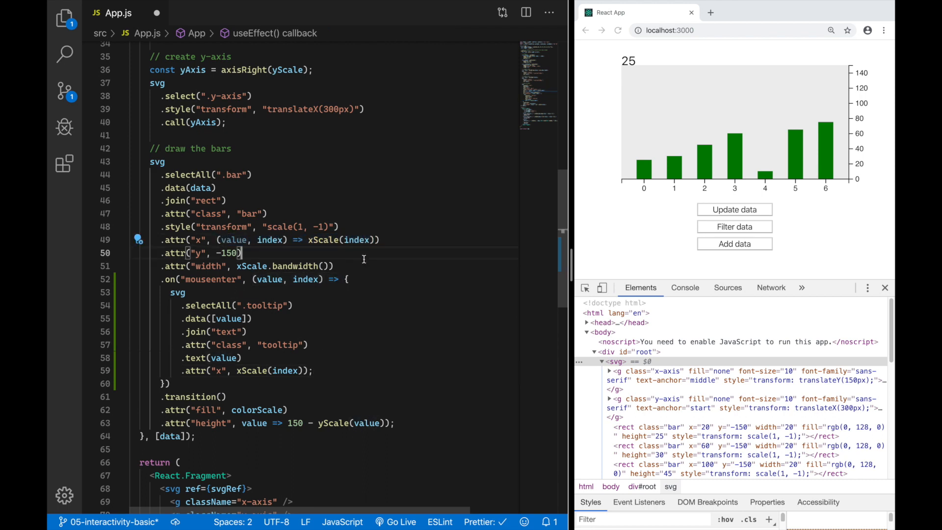
{"action": "double_click", "coordinate": [270, 239]}
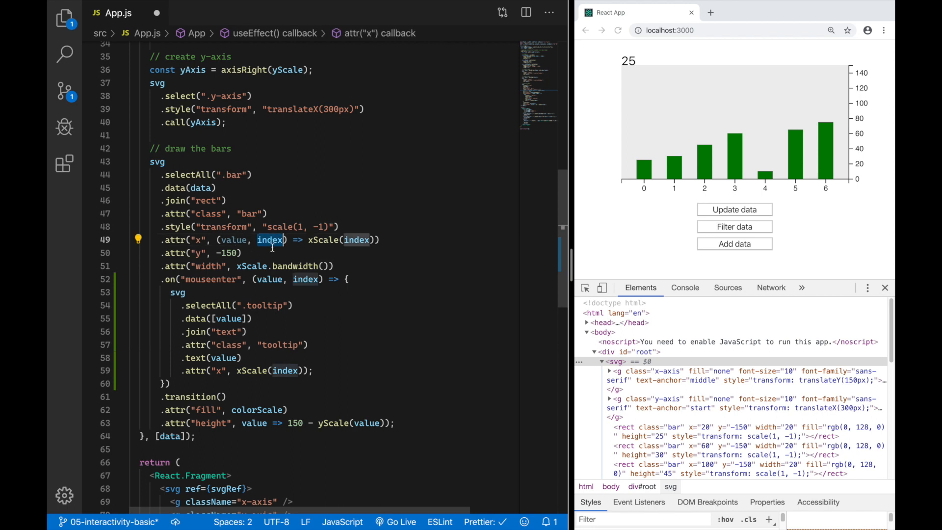
{"action": "mouse_move", "coordinate": [271, 240]}
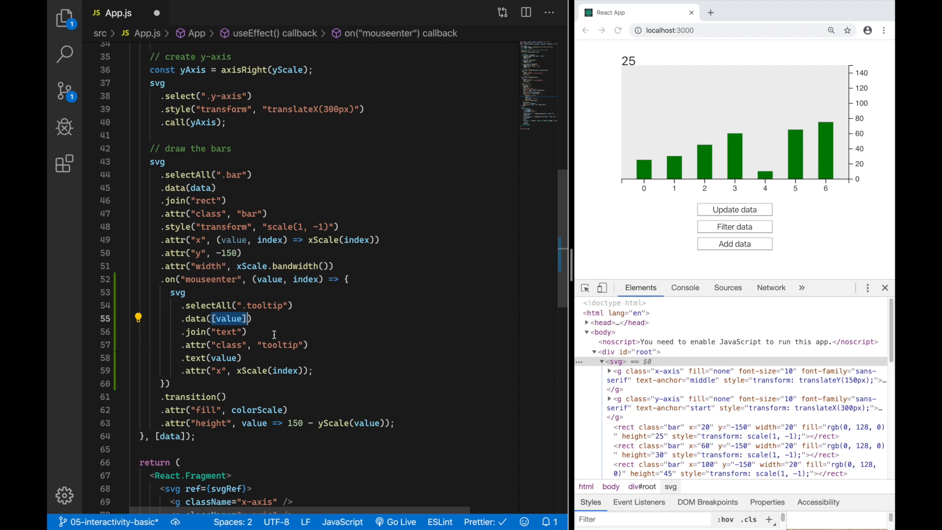
{"action": "mouse_move", "coordinate": [300, 322]}
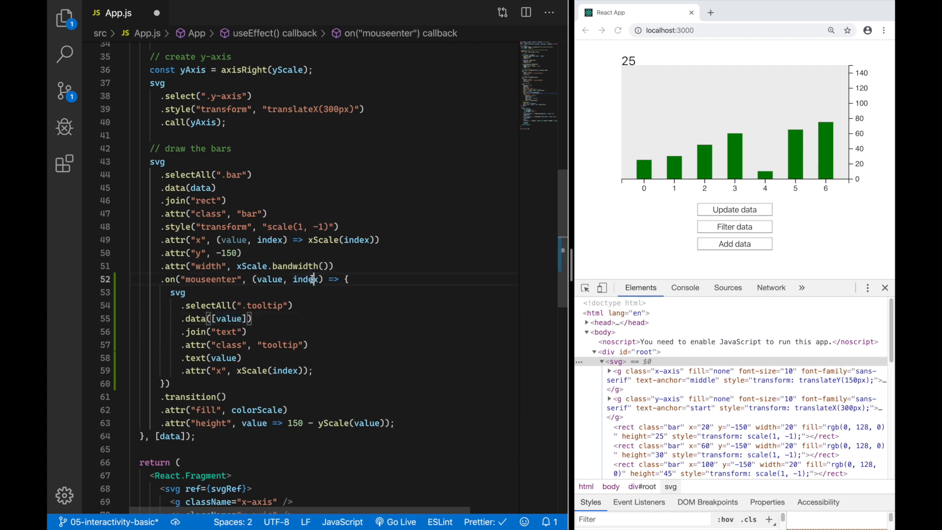
{"action": "double_click", "coordinate": [306, 278]}
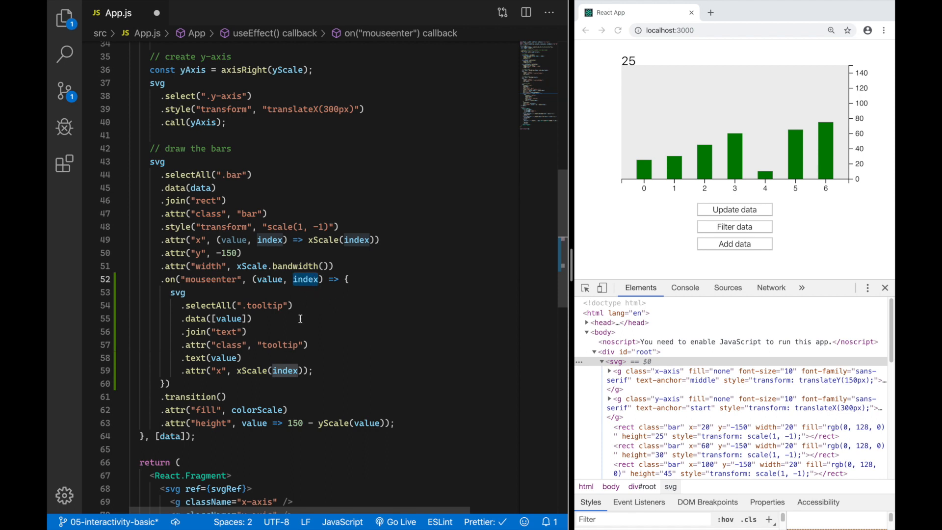
{"action": "mouse_move", "coordinate": [193, 187]}
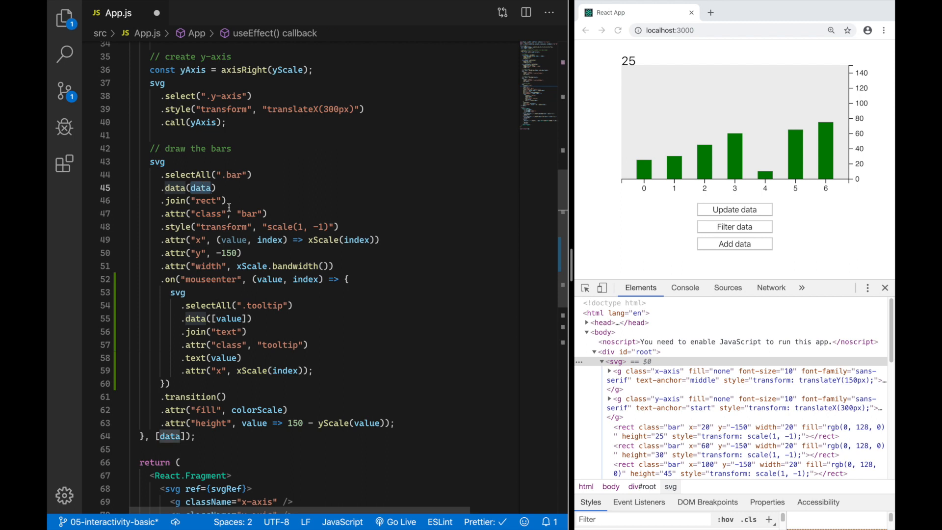
{"action": "mouse_move", "coordinate": [298, 266]}
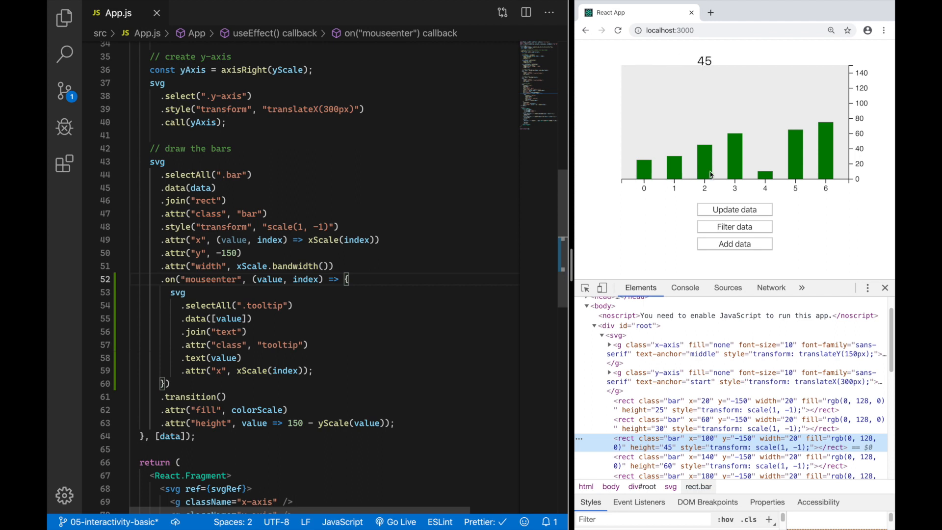
{"action": "mouse_move", "coordinate": [819, 175]}
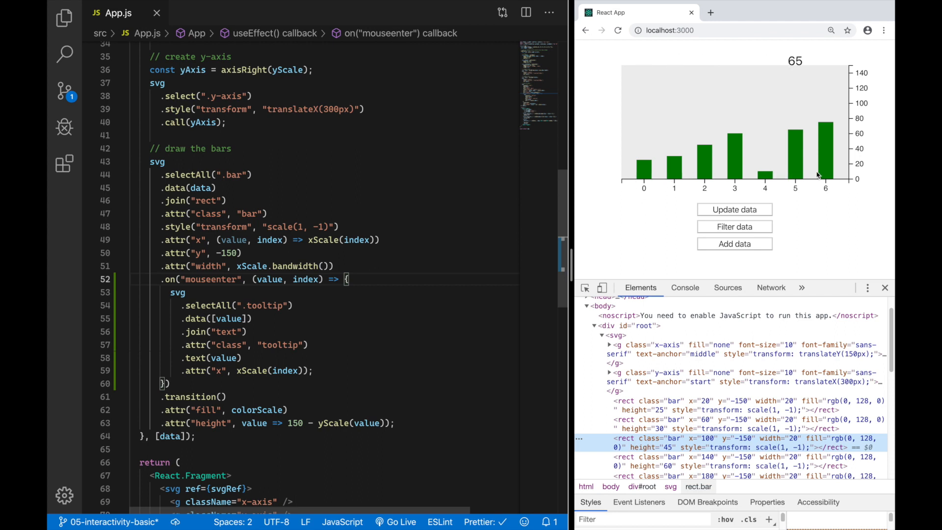
{"action": "mouse_move", "coordinate": [740, 171]}
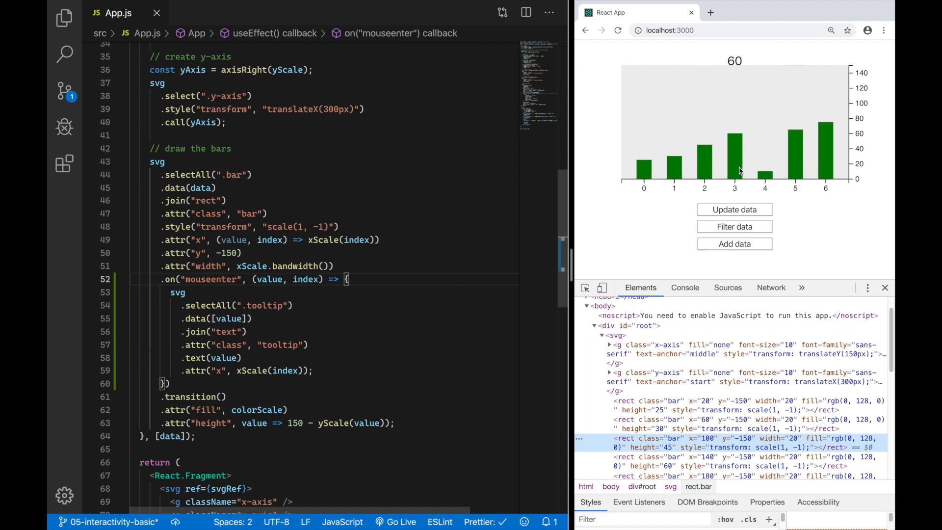
{"action": "mouse_move", "coordinate": [674, 173]}
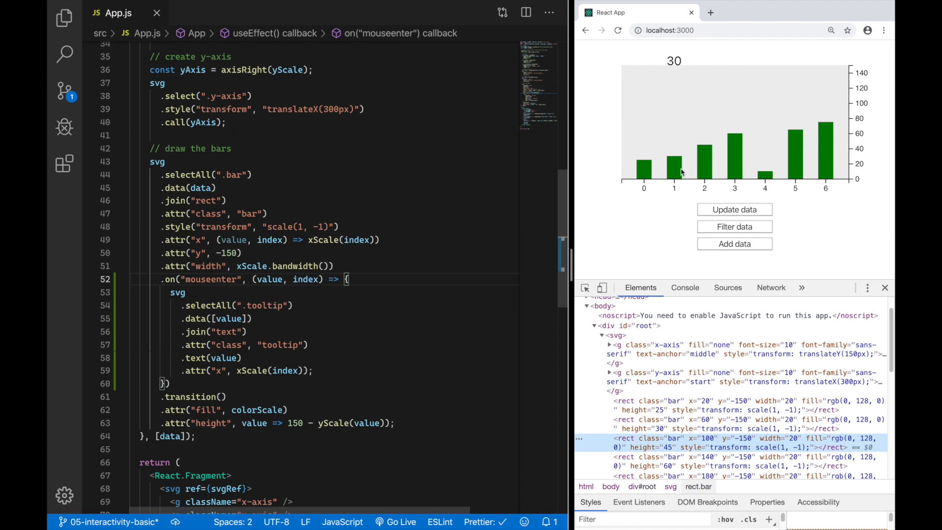
{"action": "mouse_move", "coordinate": [764, 178]}
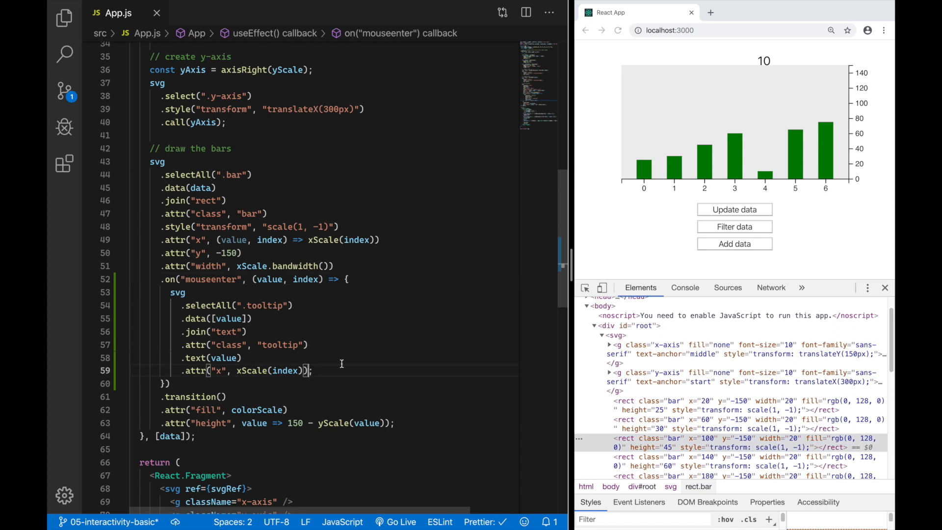
- Set the tooltip's y attribute from yScale(value) minus 8 so it sits above its bar
{"action": "type", "text": ".attr(\"y\");"}
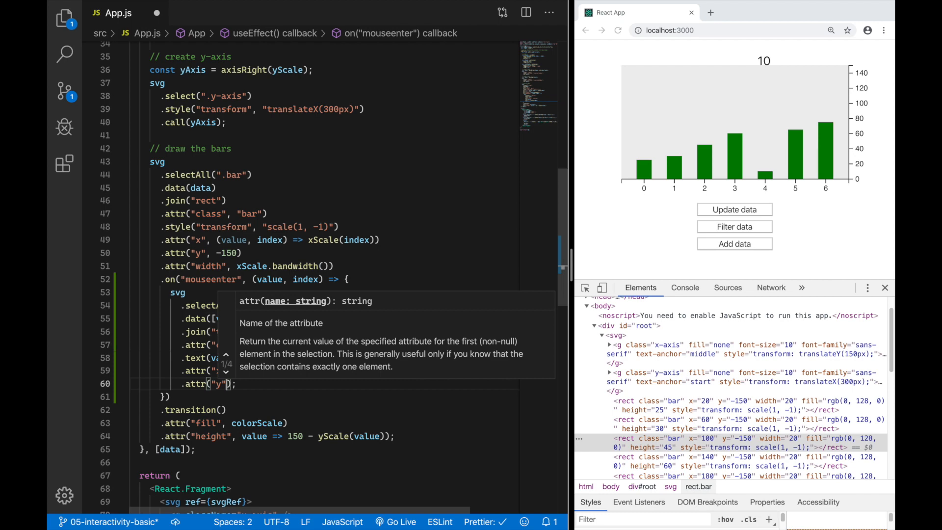
{"action": "type", "text": "yScale(value"}
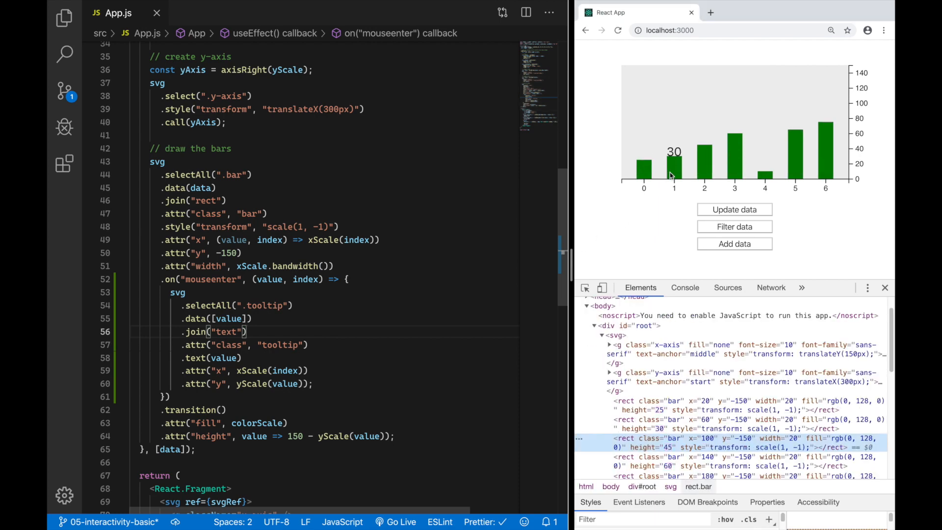
{"action": "mouse_move", "coordinate": [817, 167]}
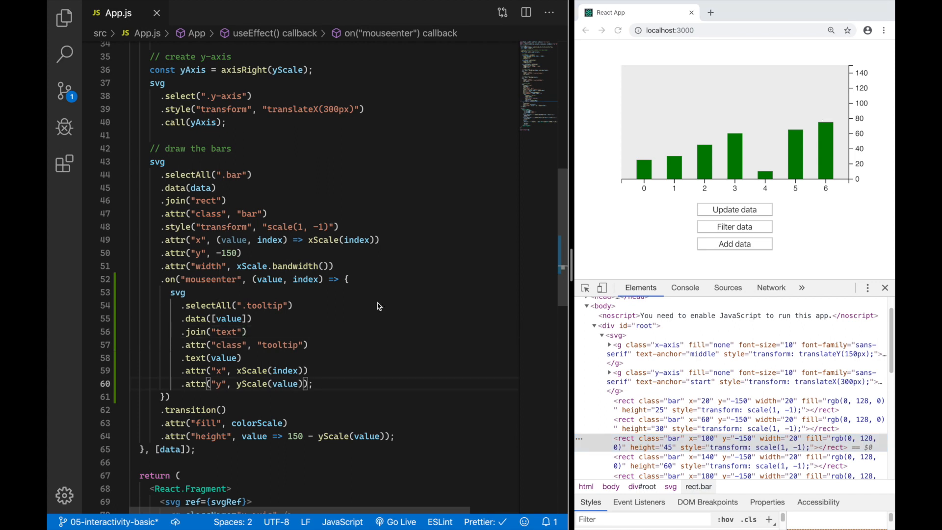
{"action": "type", "text": "- 8"}
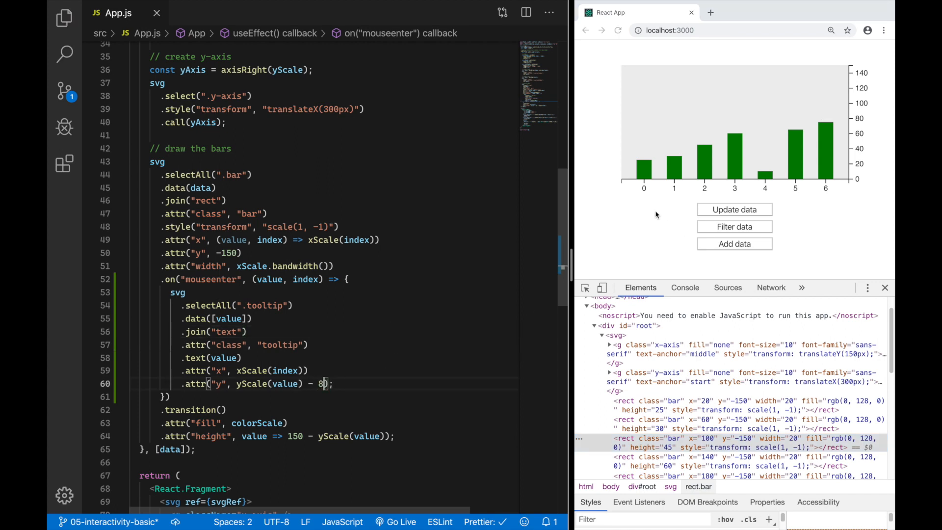
{"action": "mouse_move", "coordinate": [674, 161]}
{"action": "type", "text": ".transition();"}
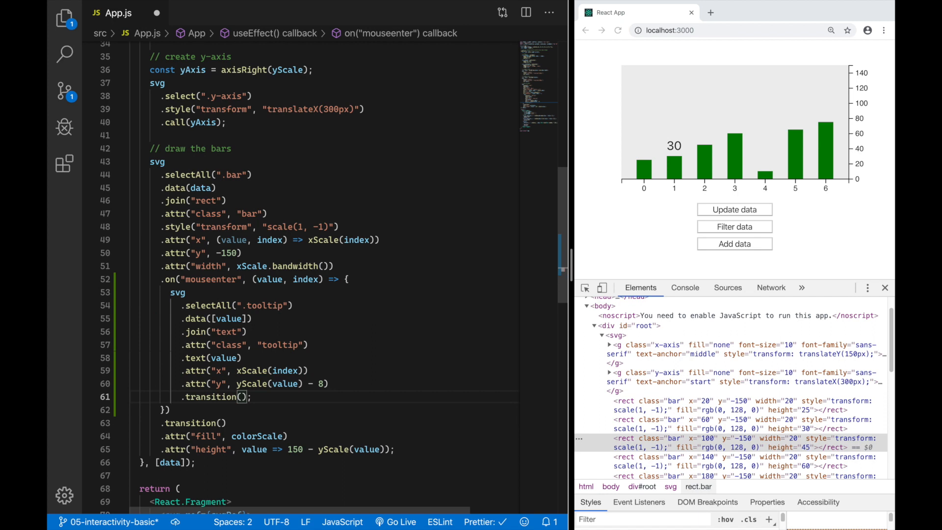
- Start a new line in the label's chain for the .transition() to full opacity
{"action": "key", "text": "enter"}
{"action": "type", "text": ".attr(\"opacity\", 1);"}
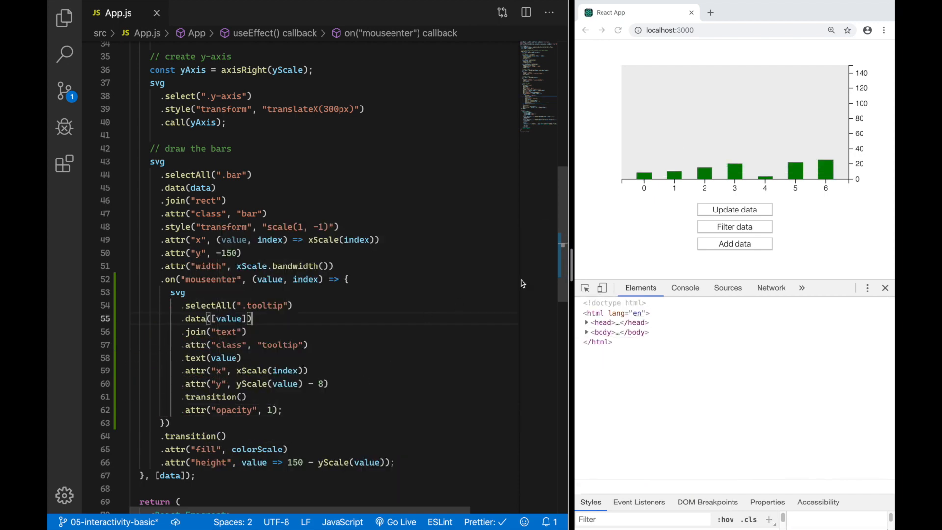
{"action": "mouse_move", "coordinate": [644, 175]}
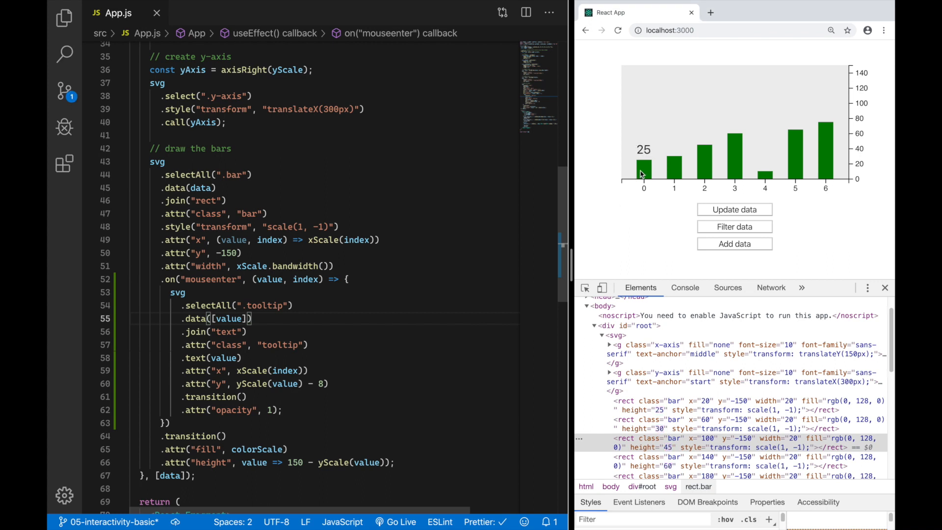
{"action": "mouse_move", "coordinate": [673, 173]}
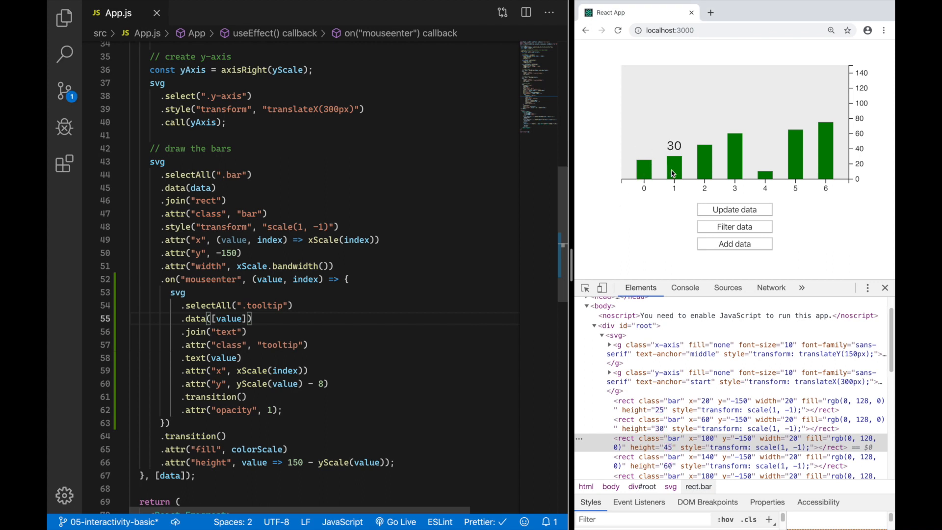
{"action": "mouse_move", "coordinate": [703, 173]}
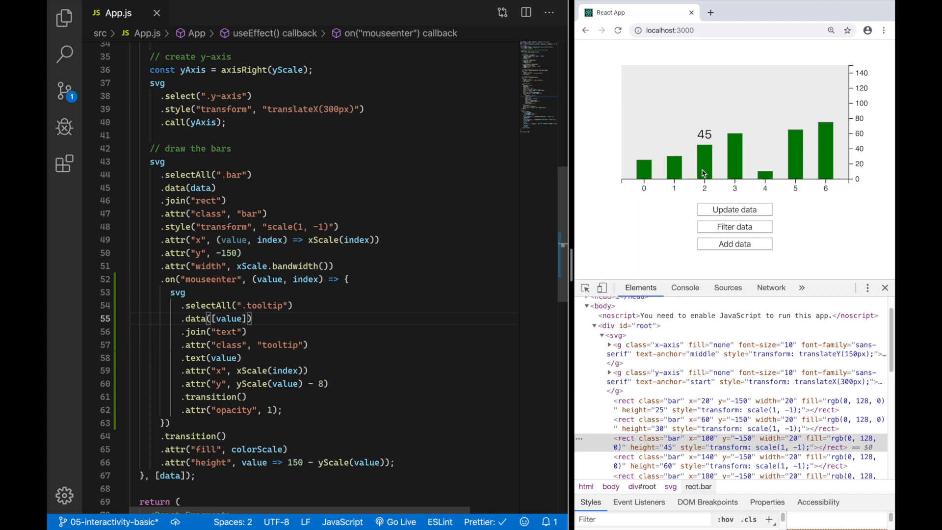
{"action": "mouse_move", "coordinate": [662, 177]}
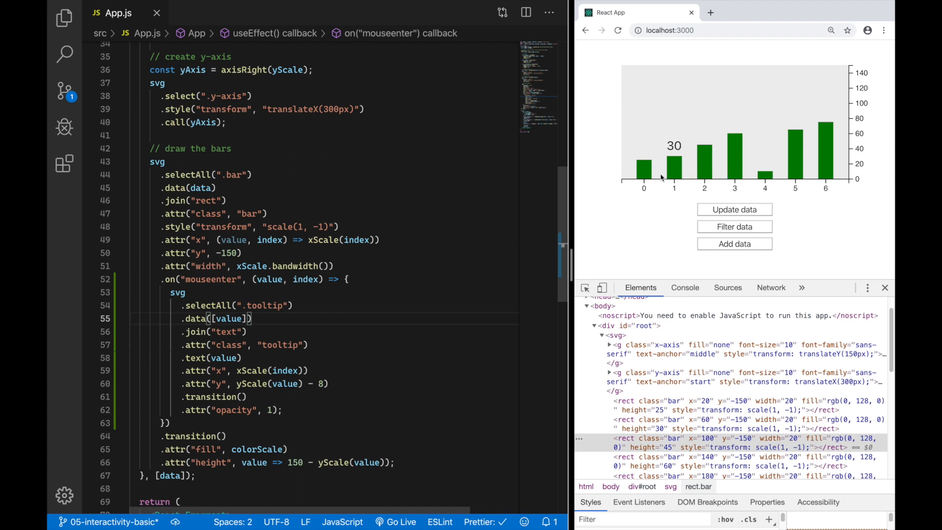
{"action": "mouse_move", "coordinate": [644, 171]}
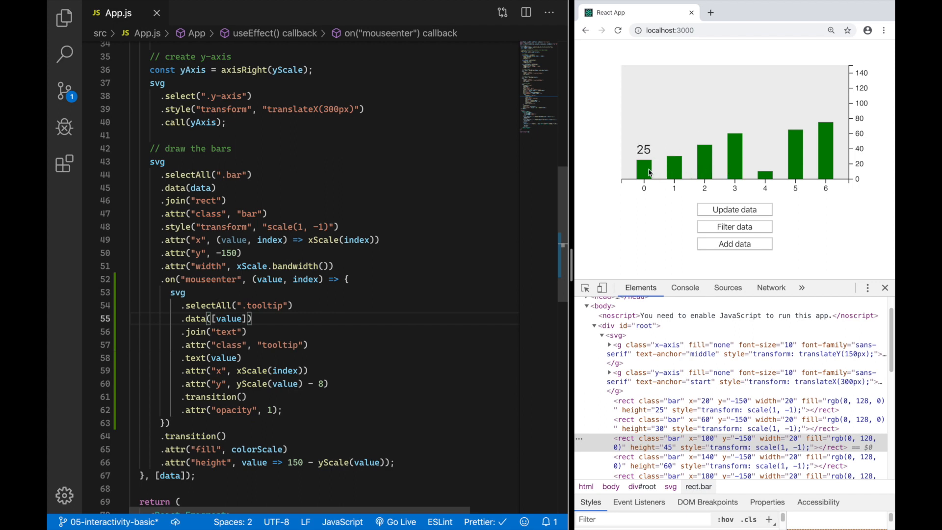
{"action": "mouse_move", "coordinate": [555, 249]}
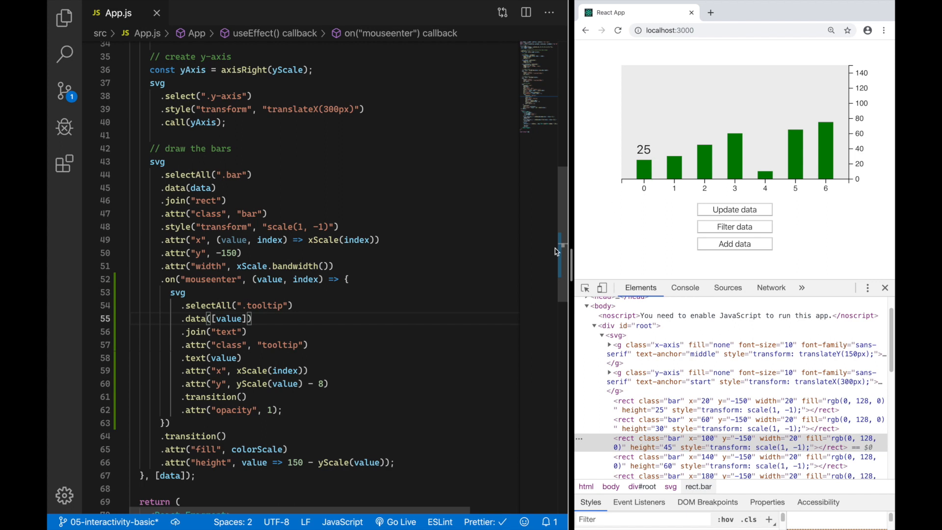
{"action": "mouse_move", "coordinate": [376, 369]}
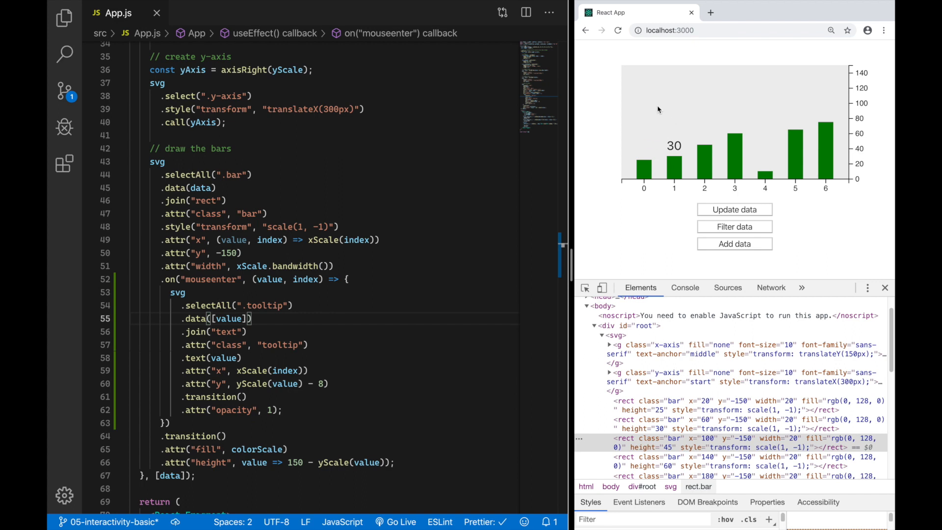
{"action": "mouse_move", "coordinate": [630, 151]}
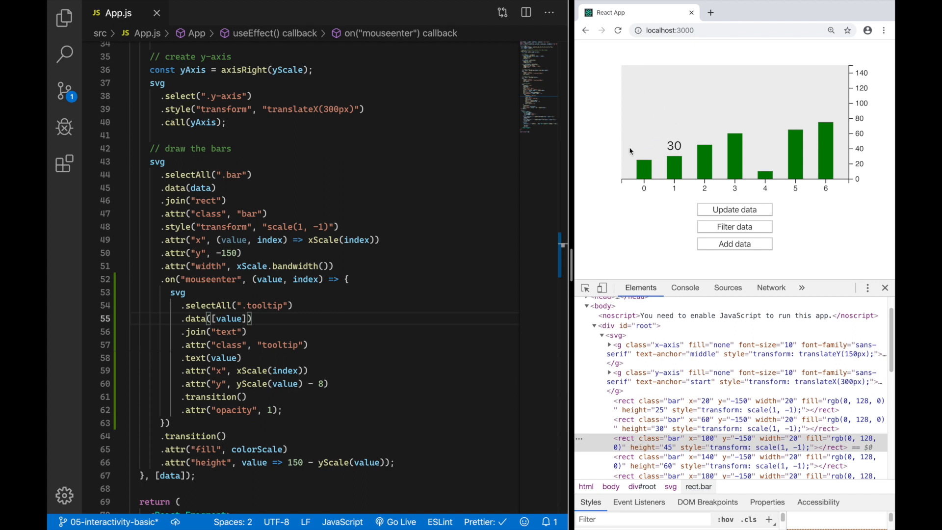
{"action": "mouse_move", "coordinate": [705, 144]}
{"action": "type", "text": ".on(\"mouseleave"}
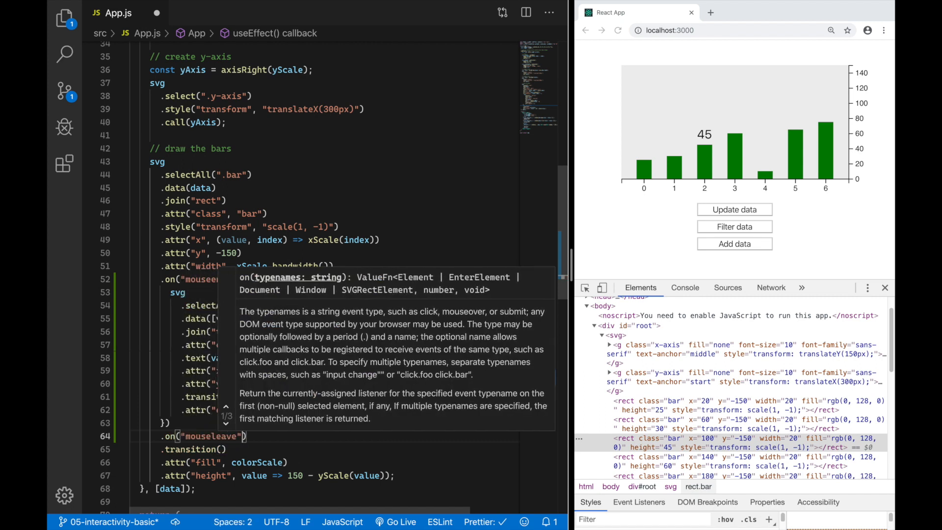
- Add a mouseleave handler that removes the '.tooltip' text from the svg
{"action": "type", "text": ", () =>)"}
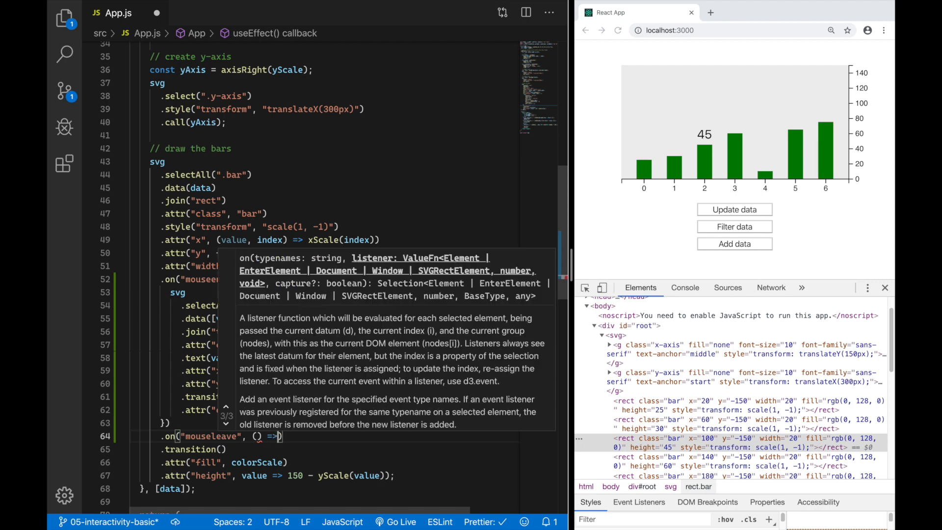
{"action": "type", "text": "svg.select(\".too"}
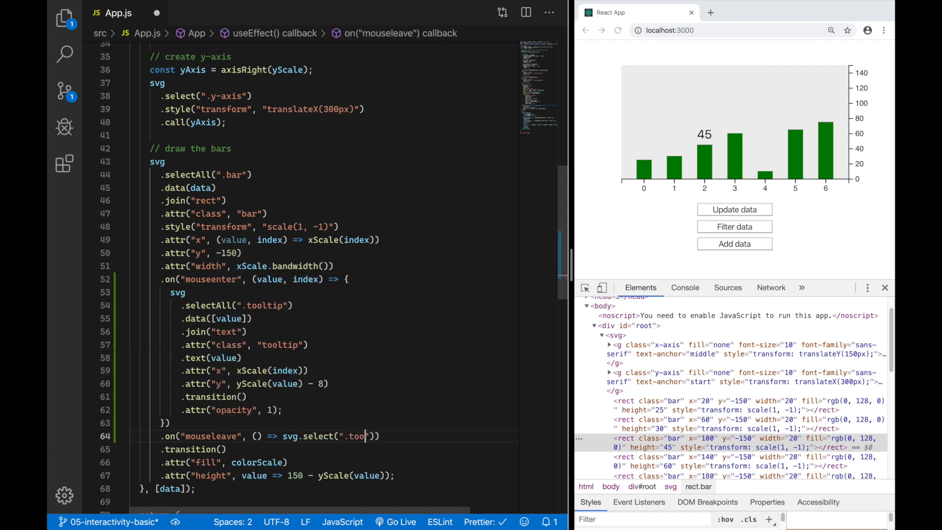
{"action": "type", "text": "ltip"}
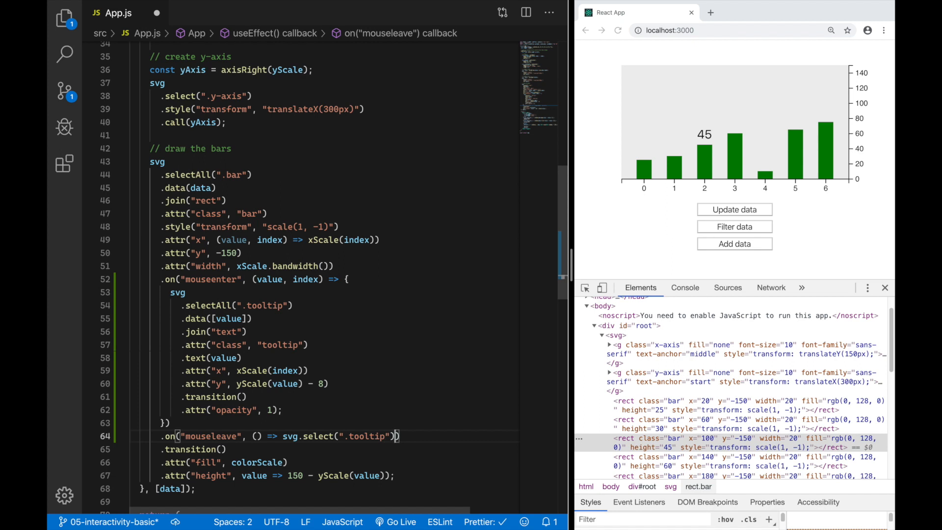
{"action": "type", "text": ".remove("}
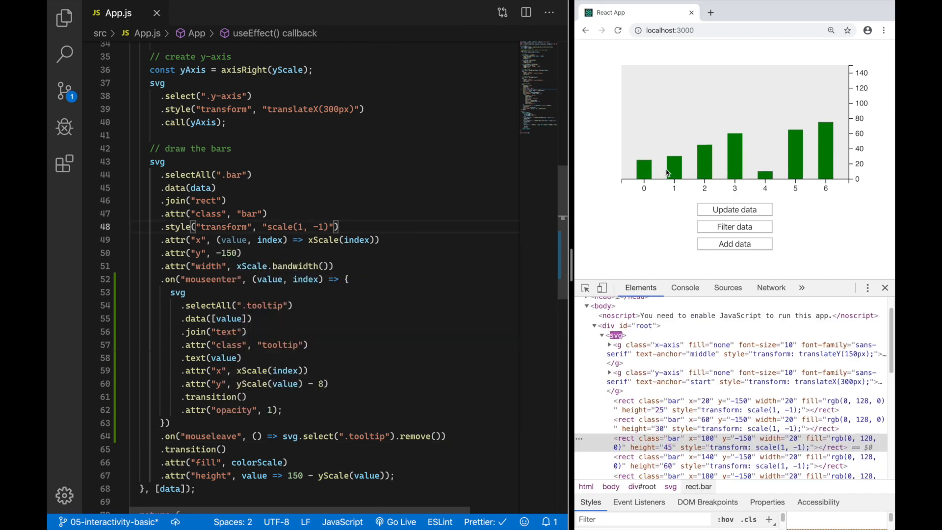
{"action": "mouse_move", "coordinate": [704, 173]}
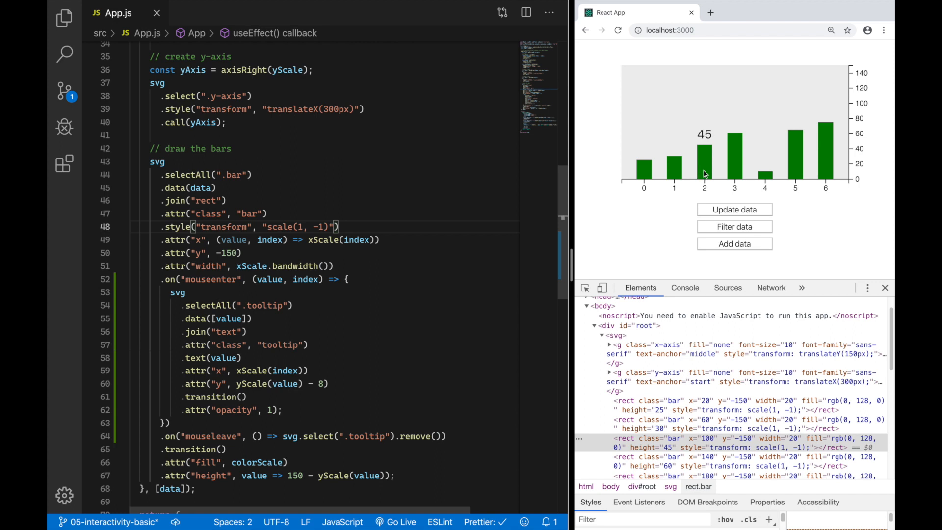
{"action": "mouse_move", "coordinate": [674, 175]}
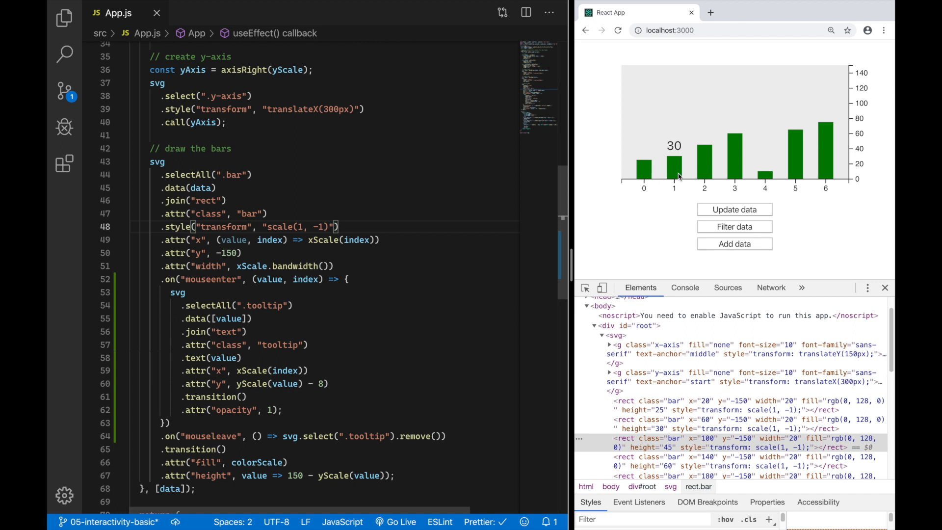
{"action": "mouse_move", "coordinate": [734, 173]}
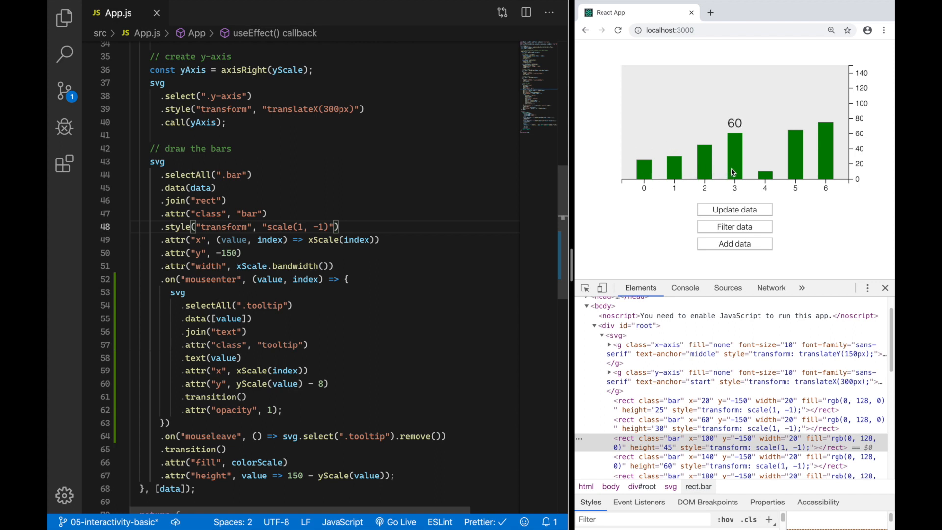
{"action": "mouse_move", "coordinate": [644, 167]}
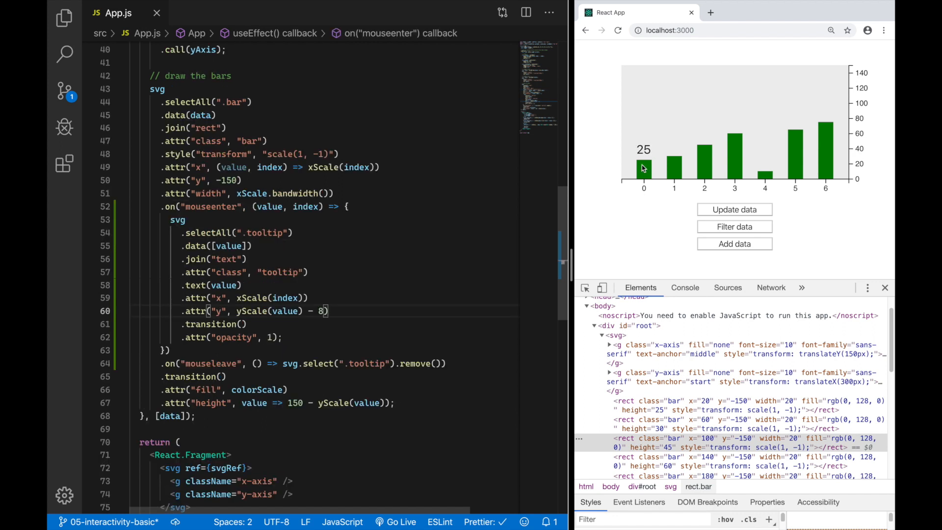
{"action": "mouse_move", "coordinate": [696, 171]}
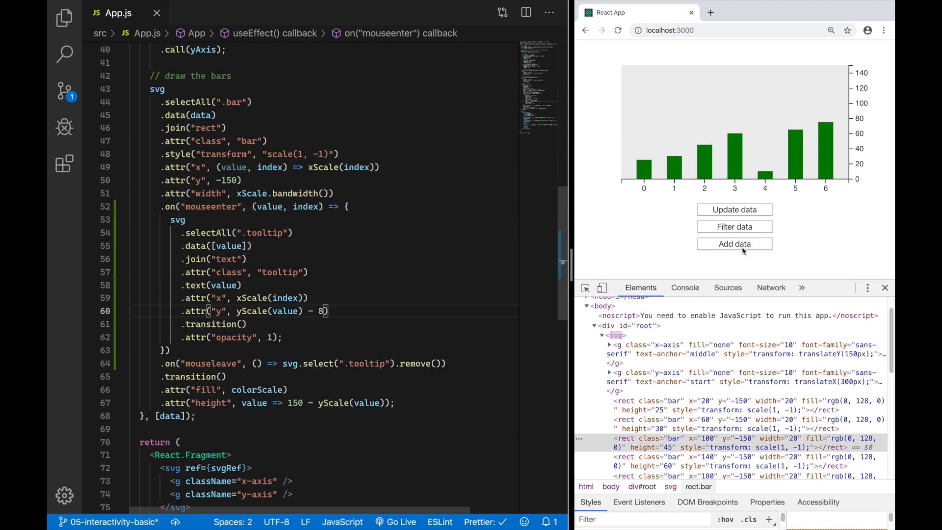
- Add two sets of random data bars in the browser to test the hover label
{"action": "left_click", "coordinate": [734, 243]}
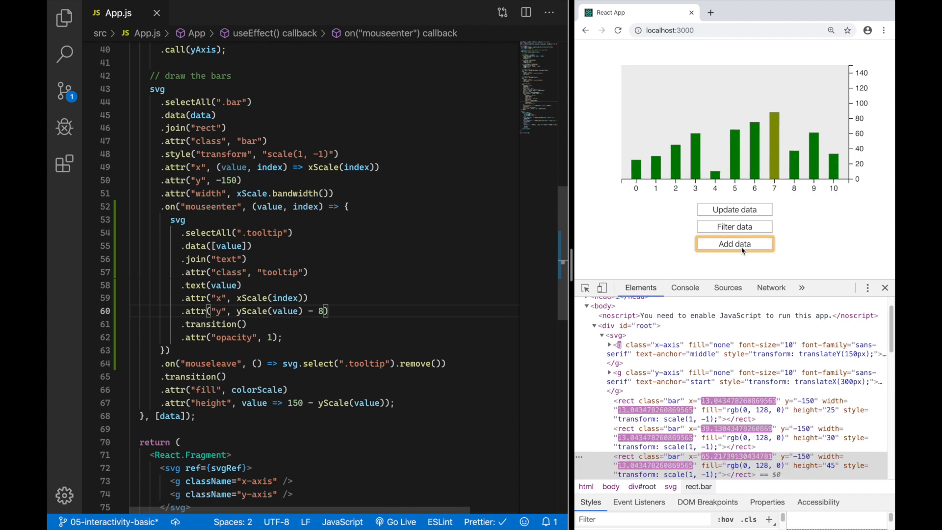
{"action": "left_click", "coordinate": [734, 244]}
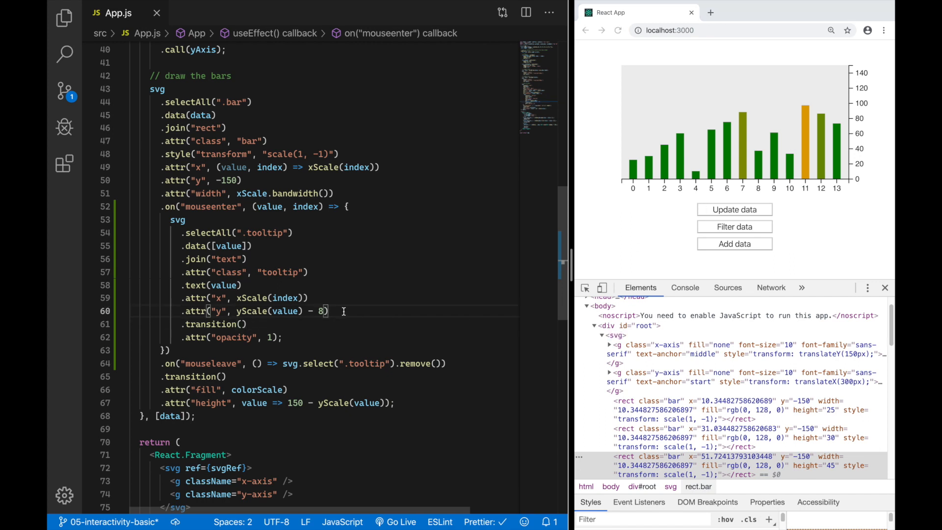
- Give the tooltip text a 'middle' text-anchor attribute
{"action": "type", "text": ".attr(\"text-ancho"}
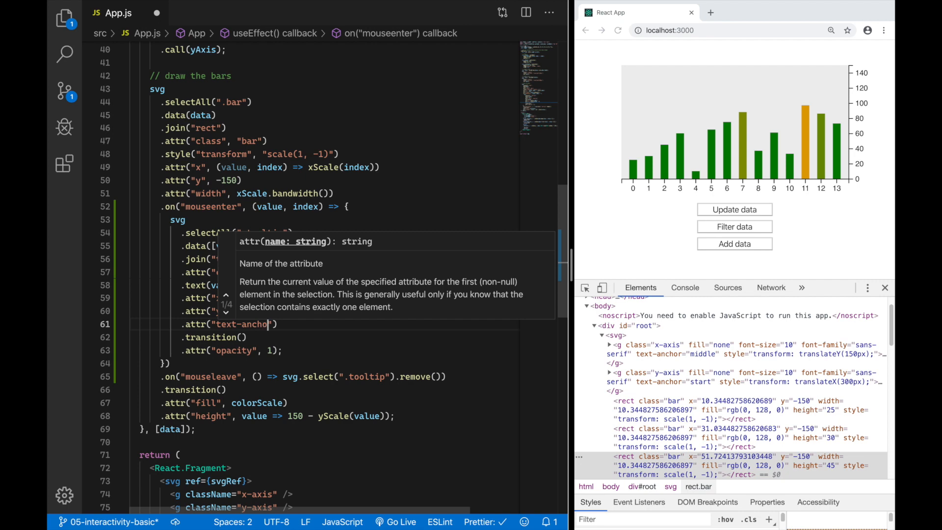
{"action": "type", "text": ", \"middle\""}
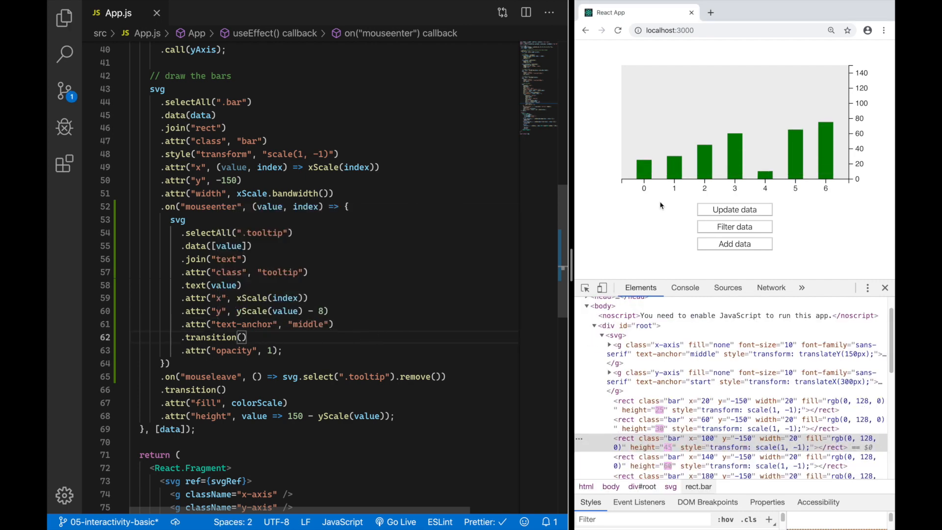
{"action": "mouse_move", "coordinate": [673, 168]}
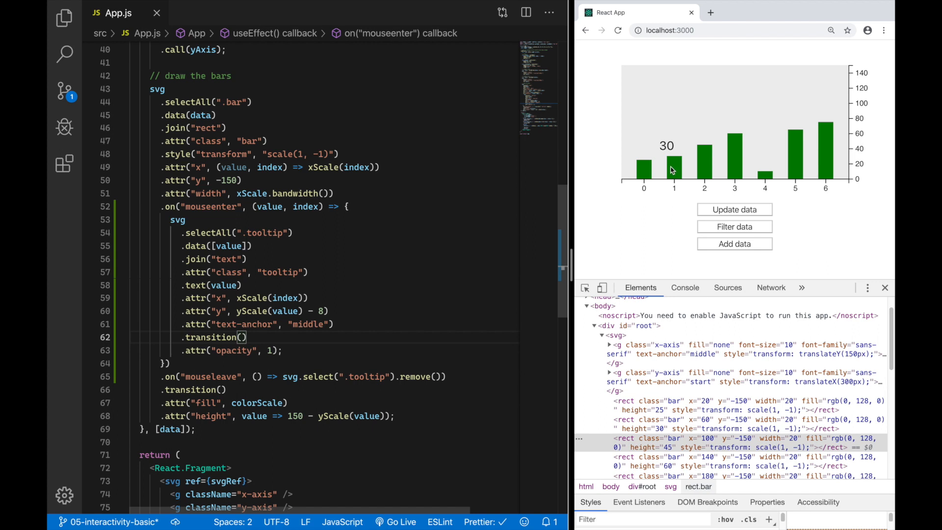
{"action": "mouse_move", "coordinate": [670, 165]}
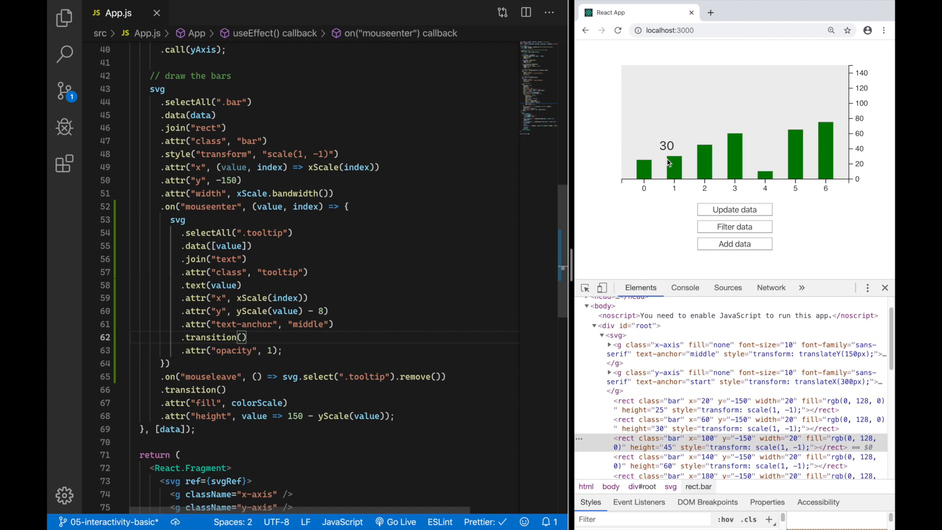
{"action": "mouse_move", "coordinate": [668, 183]}
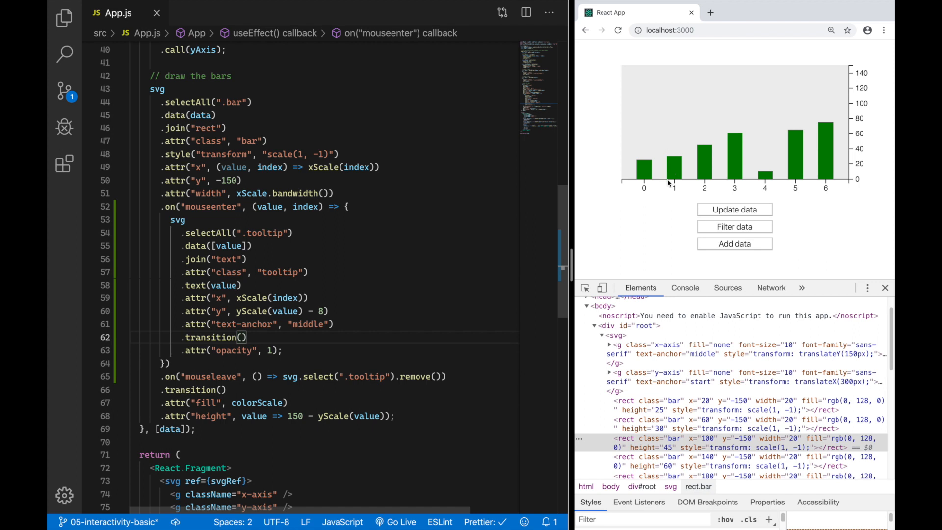
{"action": "mouse_move", "coordinate": [673, 167]}
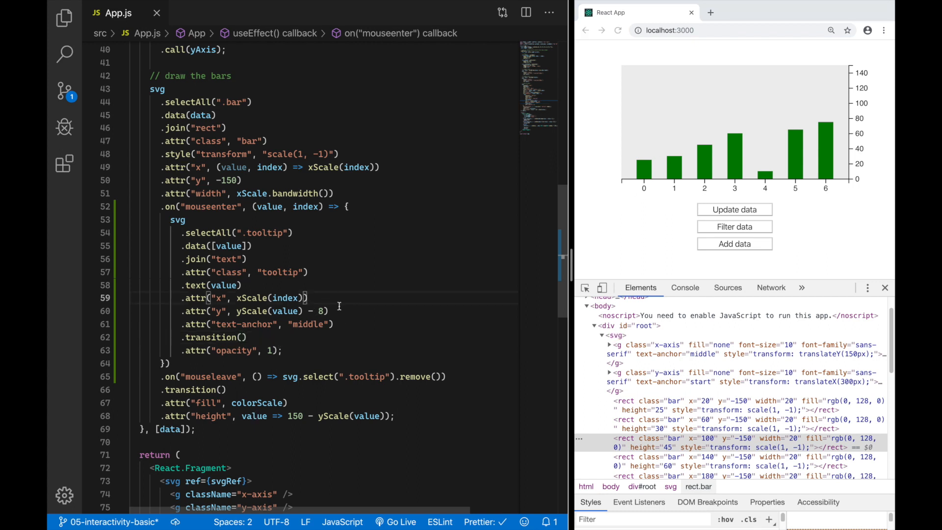
- Offset the tooltip's x by '+ xScale.bandwidth() / 2' so it centers over the bar
{"action": "type", "text": "+ xScale.bandwidth("}
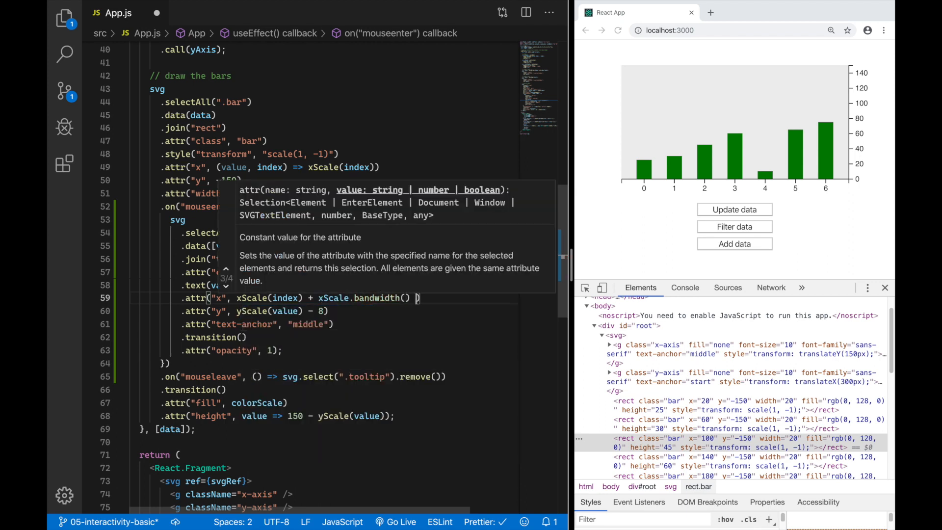
{"action": "type", "text": "/ 2)"}
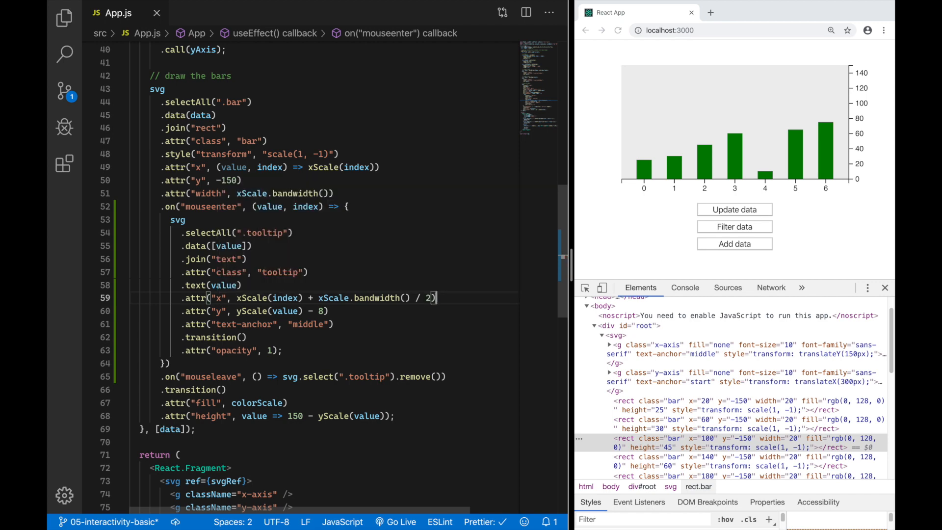
{"action": "mouse_move", "coordinate": [644, 168]}
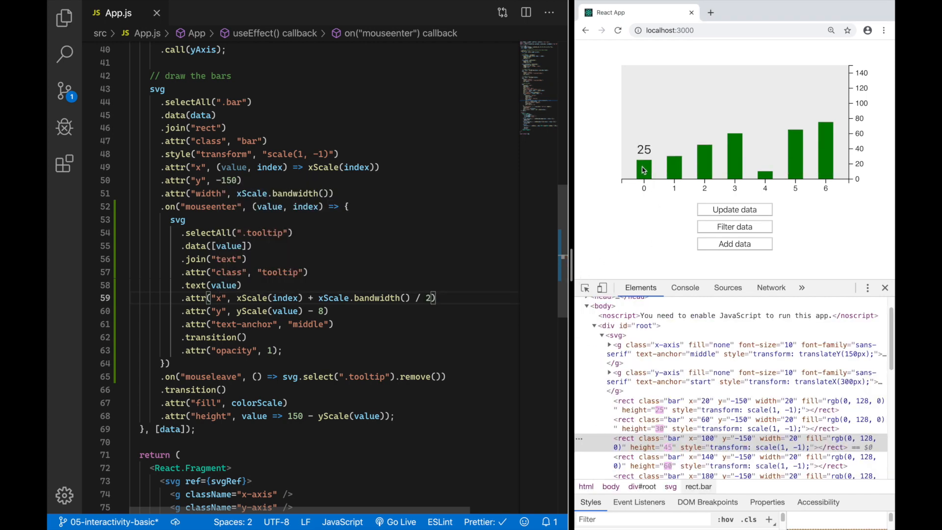
- Add extra bars in the browser to check the centered labels, then return to the editor
{"action": "left_click", "coordinate": [734, 243]}
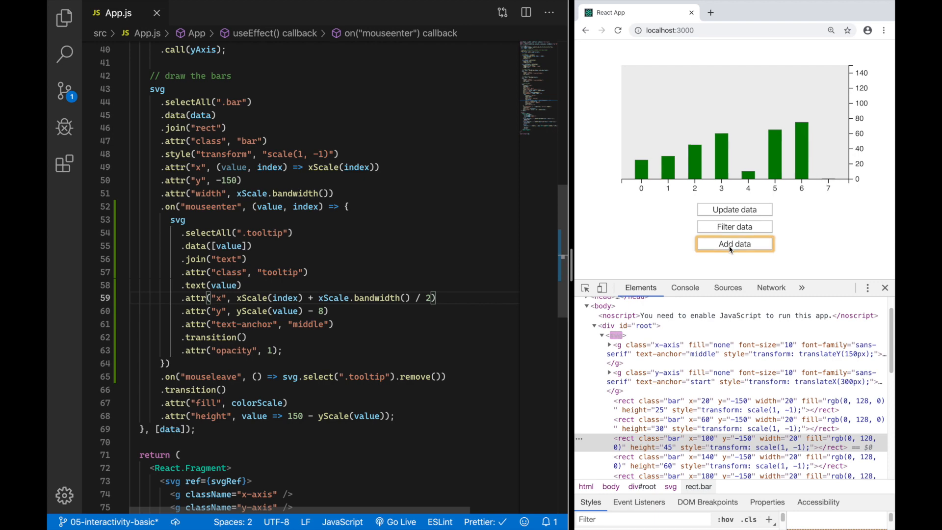
{"action": "left_click", "coordinate": [734, 244]}
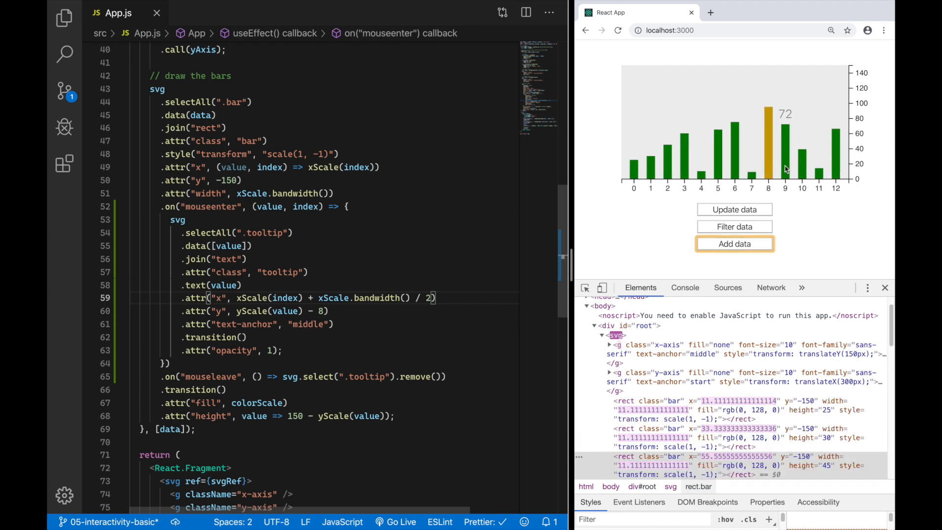
{"action": "mouse_move", "coordinate": [802, 162]}
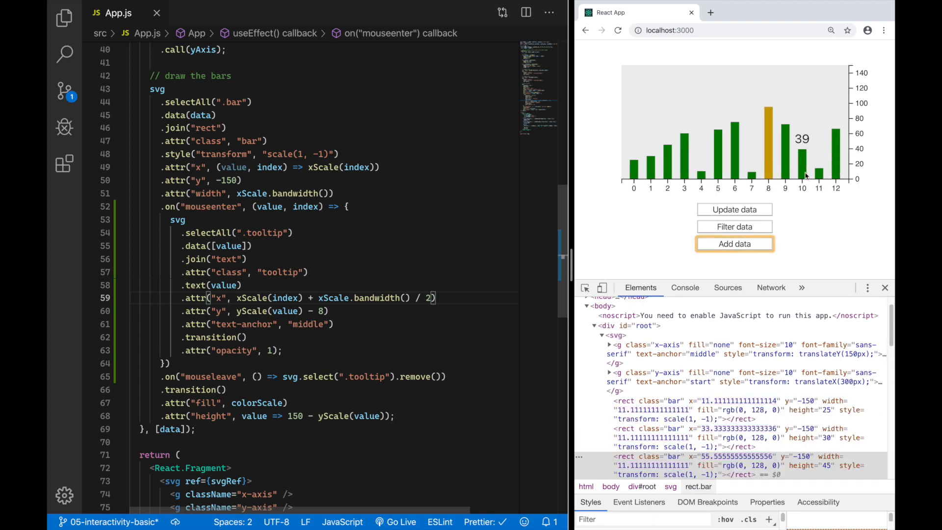
{"action": "left_click", "coordinate": [734, 226]}
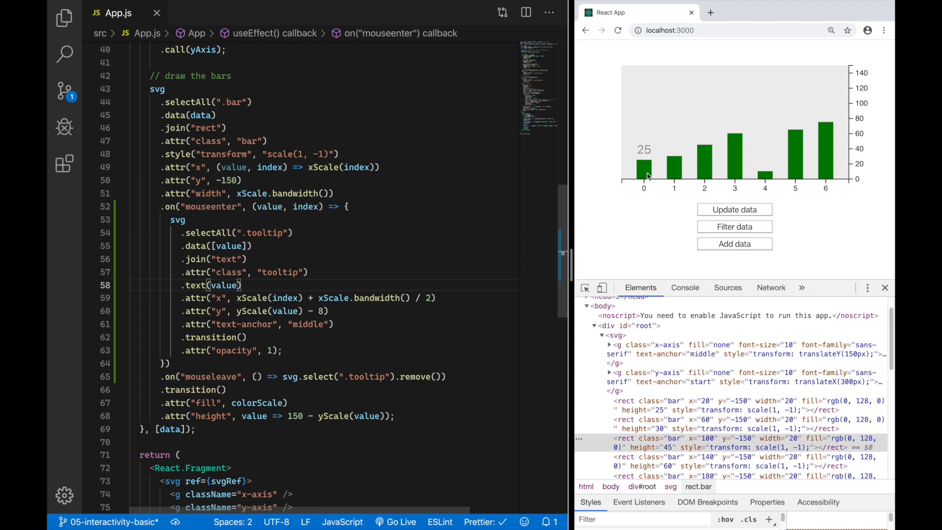
{"action": "mouse_move", "coordinate": [673, 175]}
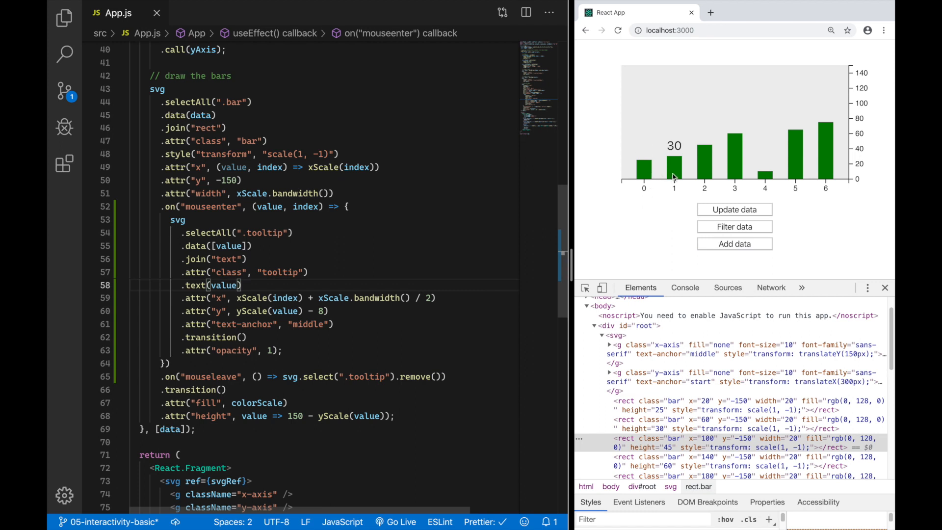
{"action": "mouse_move", "coordinate": [654, 192]}
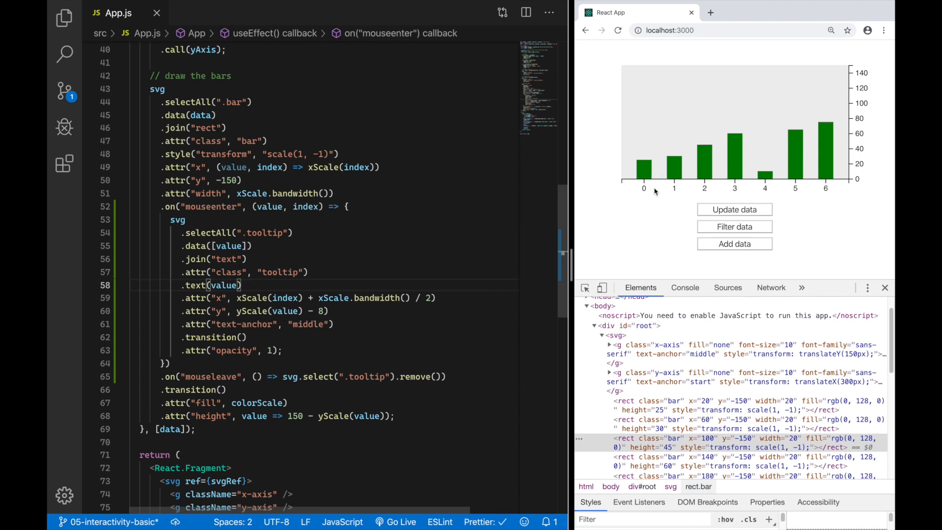
{"action": "mouse_move", "coordinate": [704, 162]}
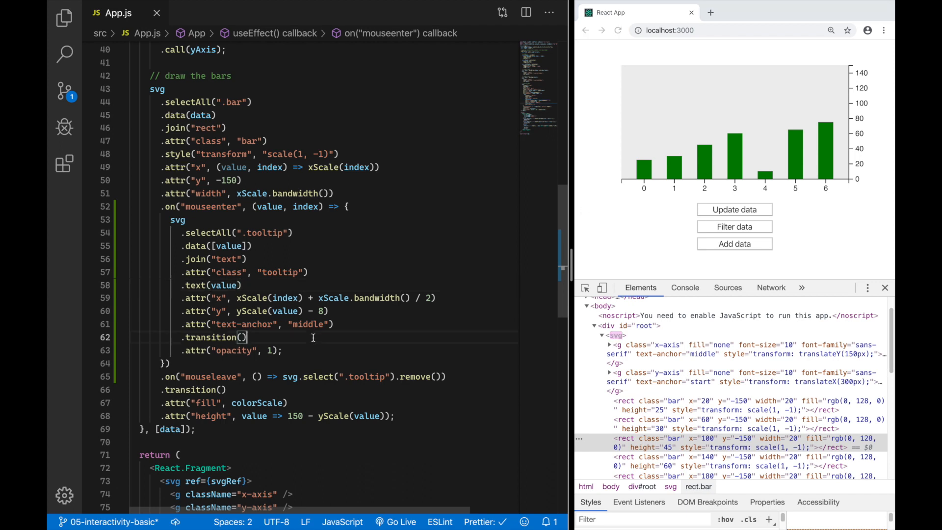
- Move the '.attr("y", yScale(value) - 8)' line below '.transition()' and remove the blank line
{"action": "left_click", "coordinate": [252, 311]}
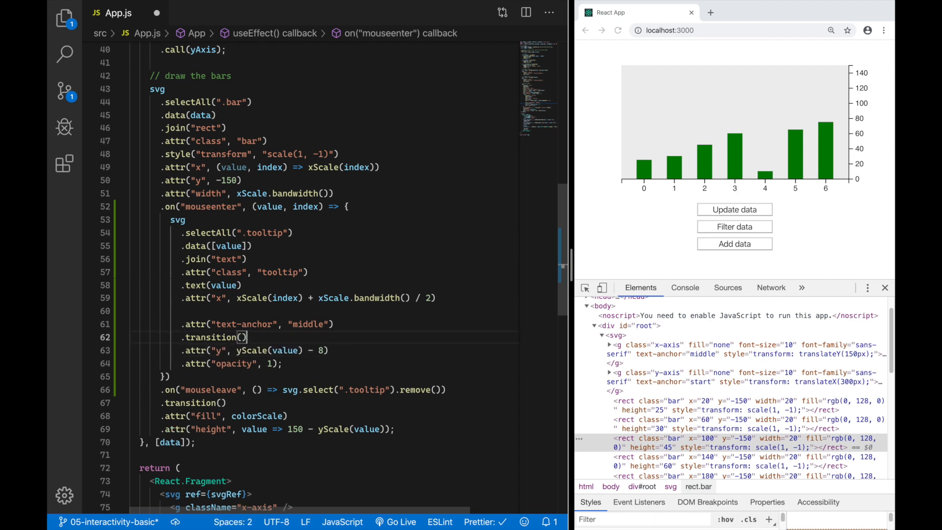
{"action": "key", "text": "Backspace"}
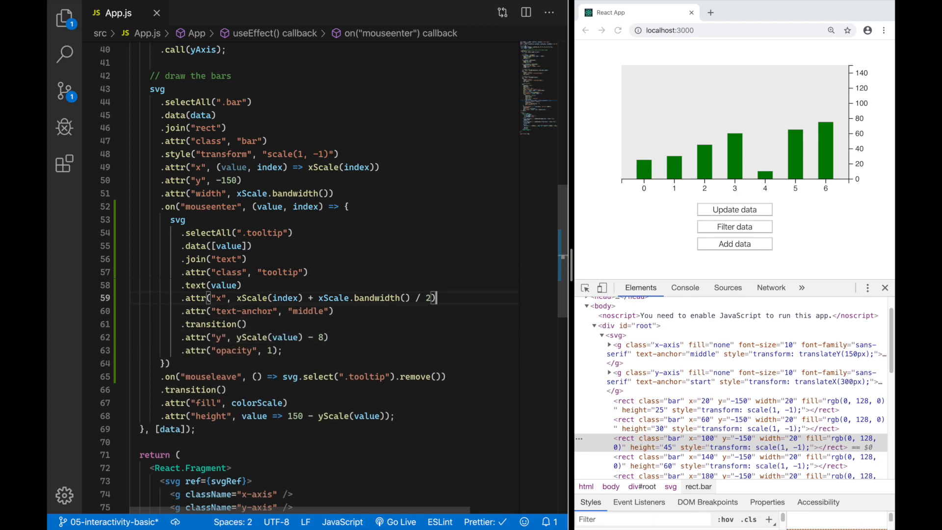
{"action": "mouse_move", "coordinate": [674, 171]}
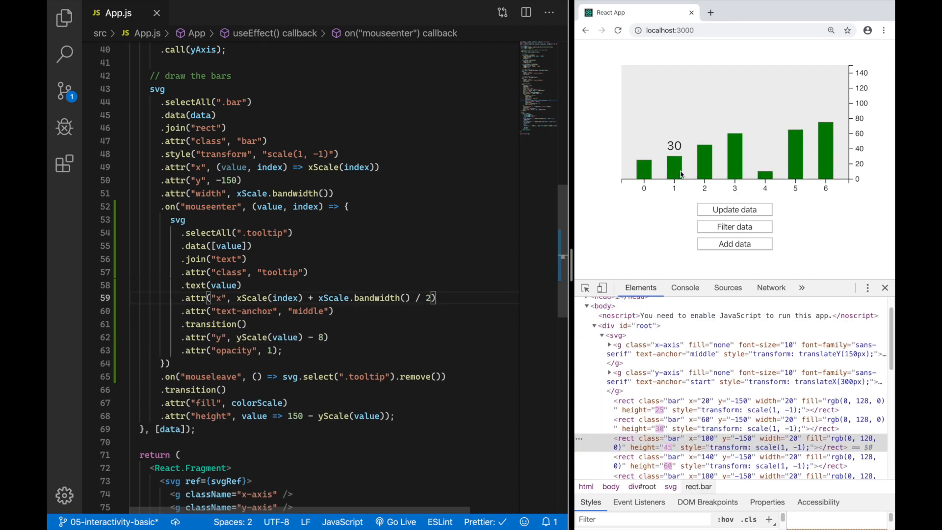
{"action": "mouse_move", "coordinate": [643, 168]}
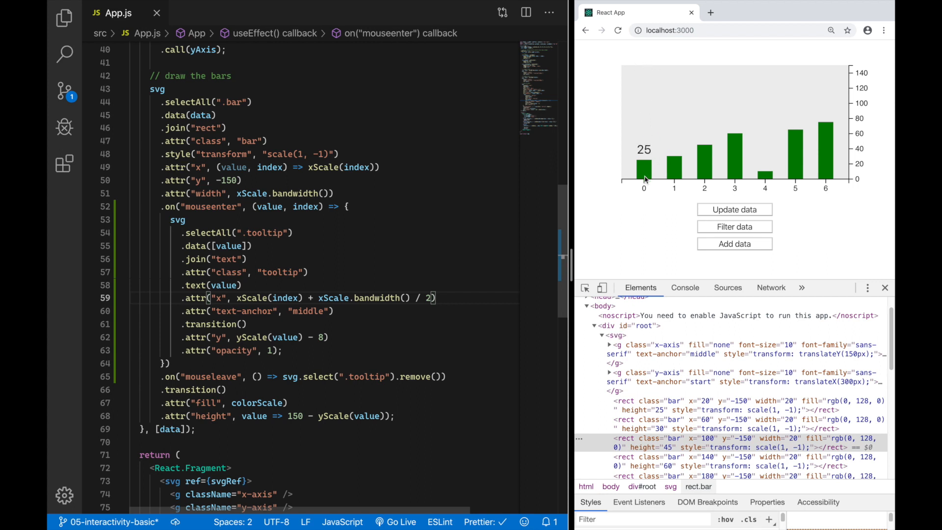
{"action": "mouse_move", "coordinate": [704, 171]}
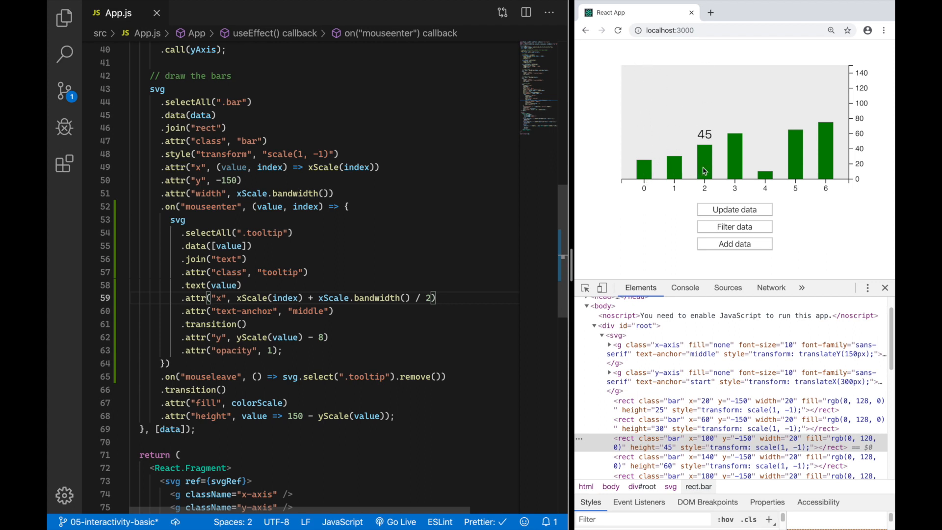
{"action": "mouse_move", "coordinate": [735, 170]}
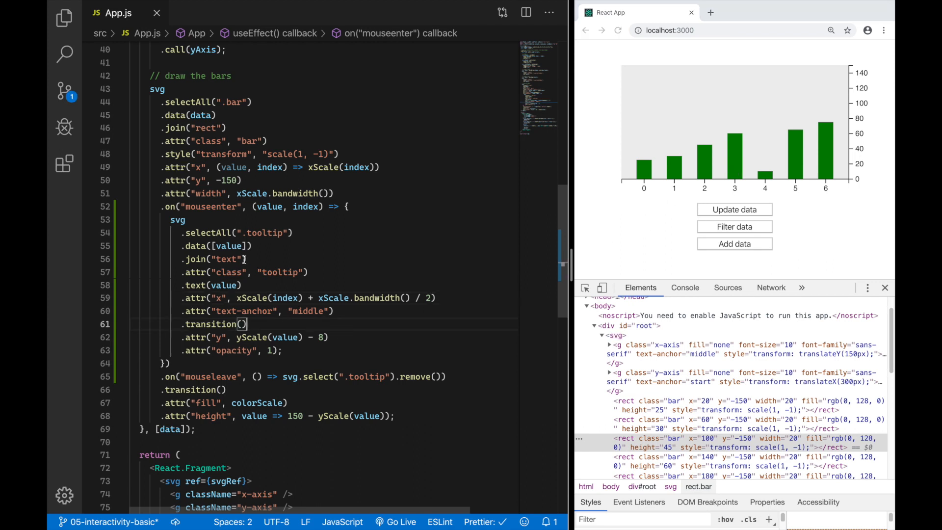
- Replace '.join("text")' with an enter callback that appends 'text' with an attr call
{"action": "double_click", "coordinate": [227, 259]}
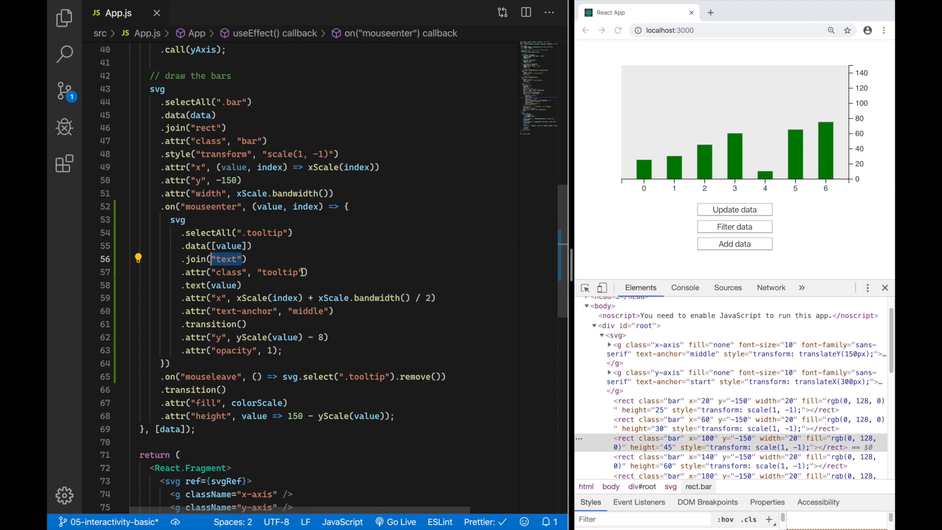
{"action": "type", "text": "enter =>"}
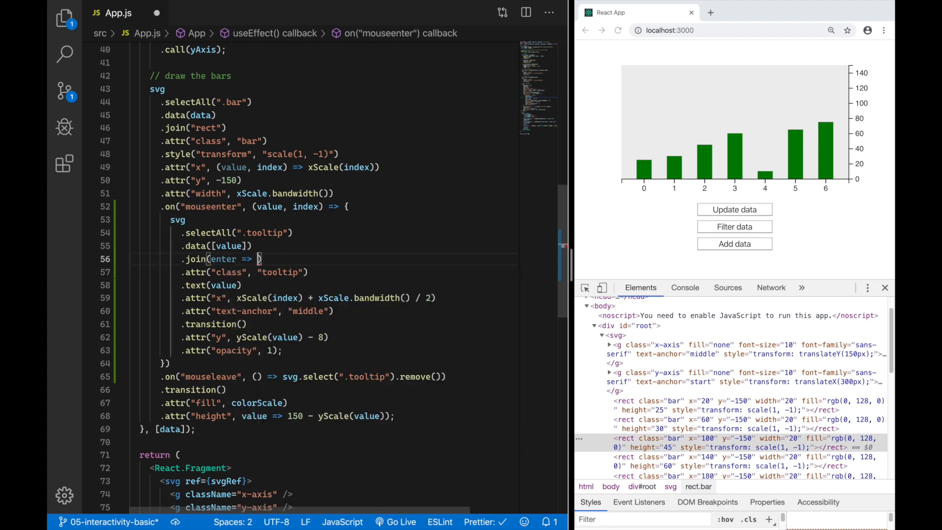
{"action": "type", "text": "enter.append(\"text"}
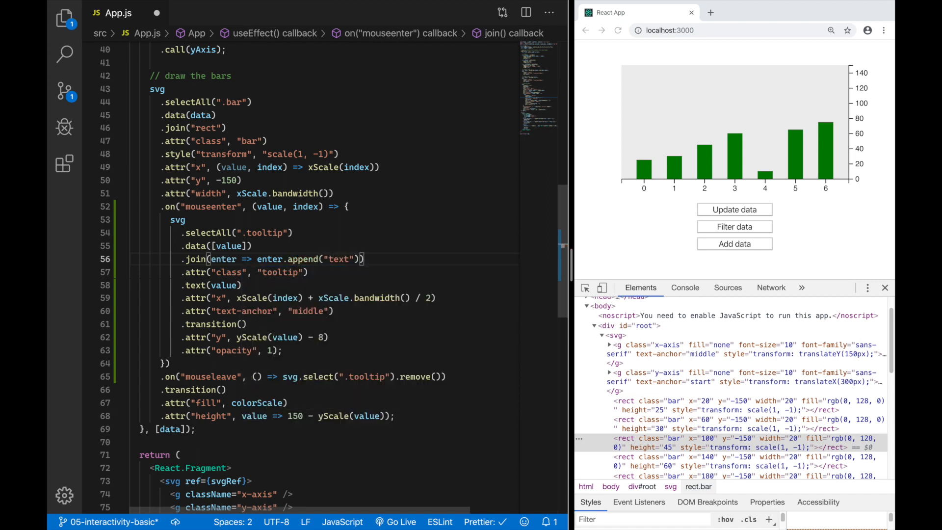
{"action": "type", "text": ".attr(\"y"}
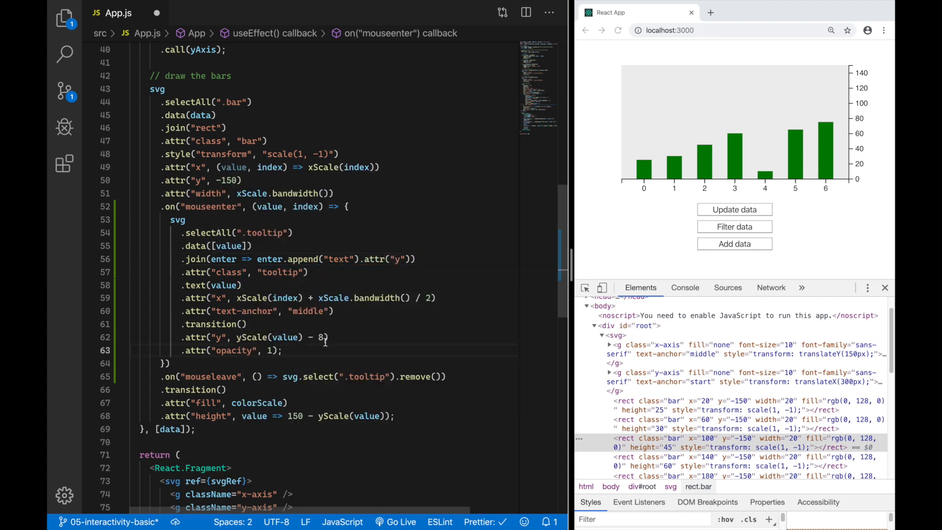
- Reuse the y expression so new labels start at 'yScale(value) - 4' before sliding to 8
{"action": "double_click", "coordinate": [277, 336]}
{"action": "type", "text": ", yScale(value) - 4"}
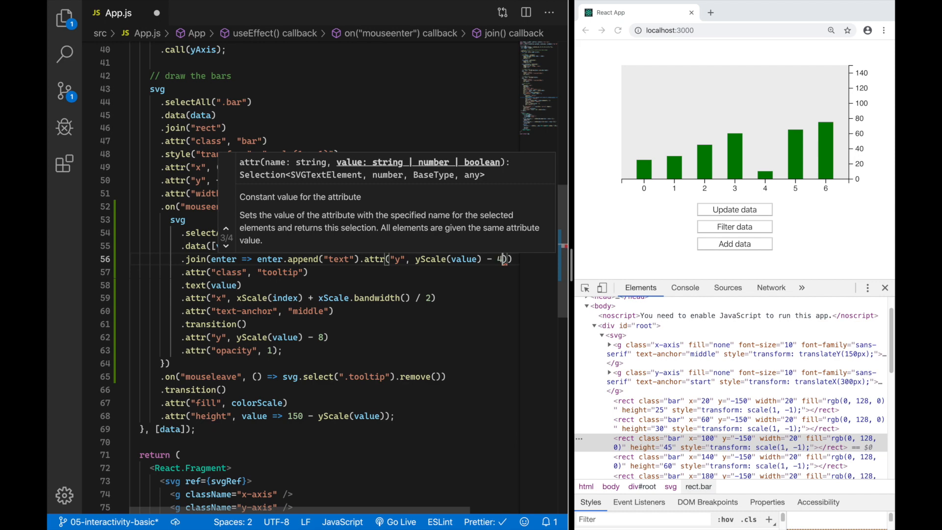
{"action": "left_click", "coordinate": [497, 287]}
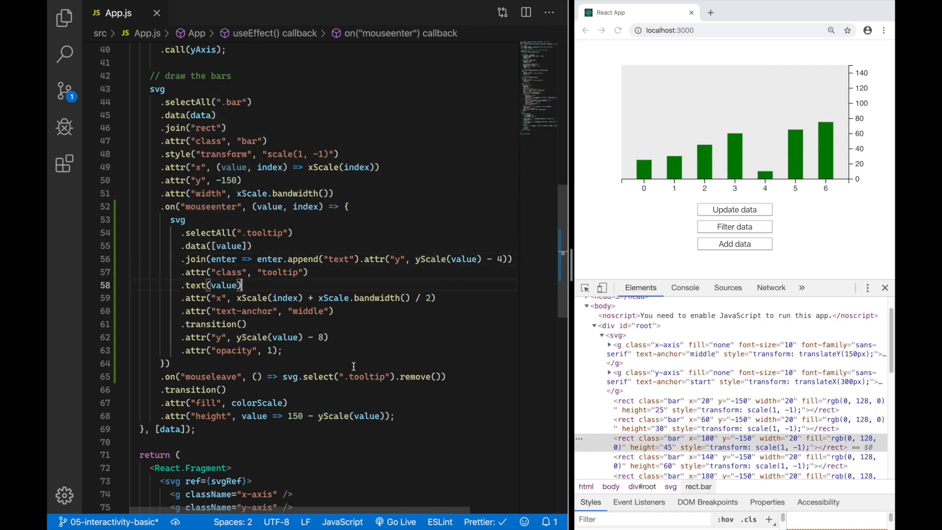
{"action": "left_click", "coordinate": [373, 337]}
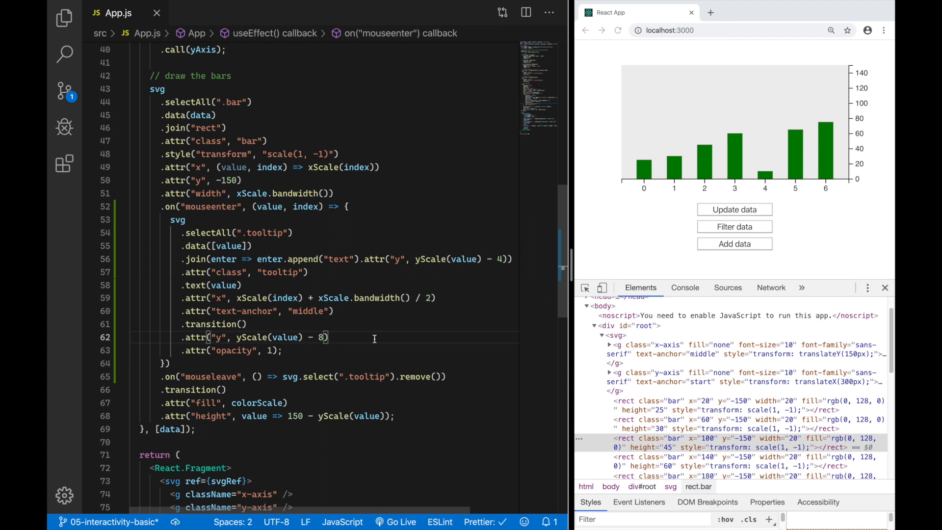
{"action": "mouse_move", "coordinate": [660, 215]}
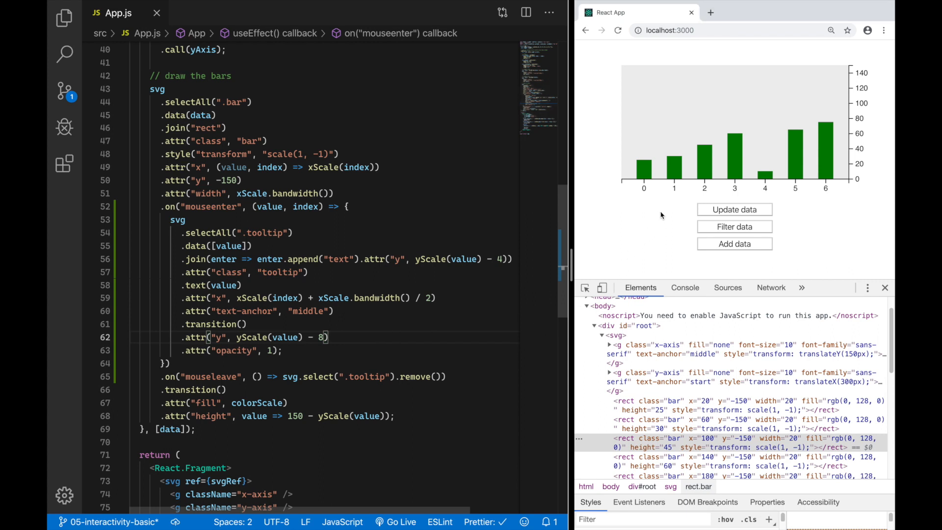
{"action": "mouse_move", "coordinate": [673, 171]}
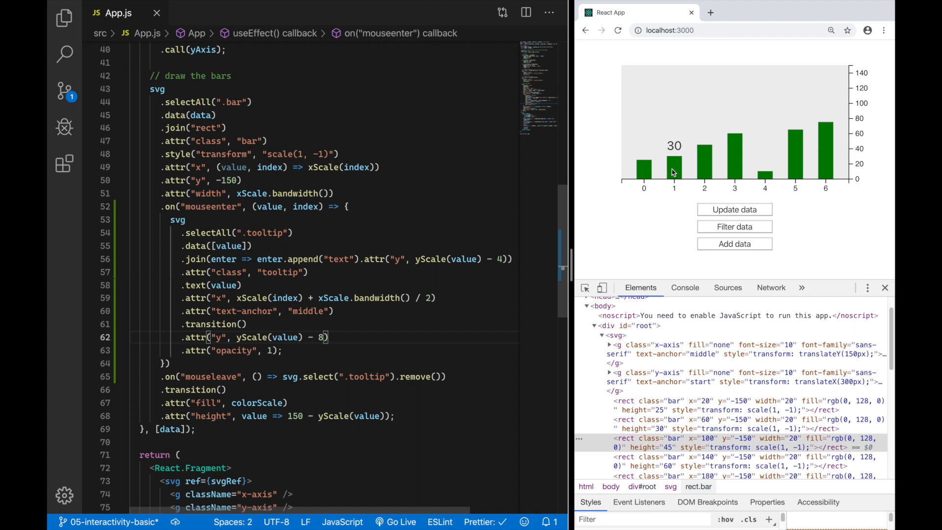
{"action": "mouse_move", "coordinate": [707, 172]}
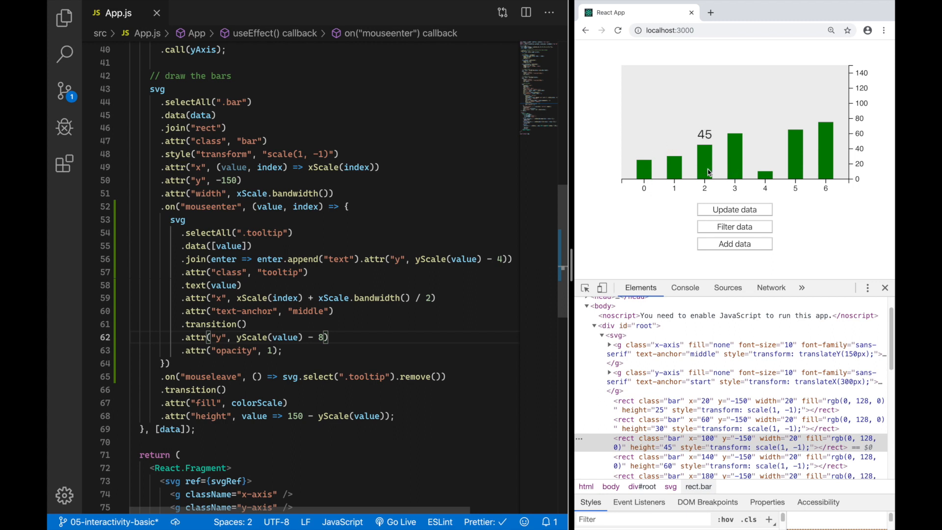
{"action": "mouse_move", "coordinate": [644, 175]}
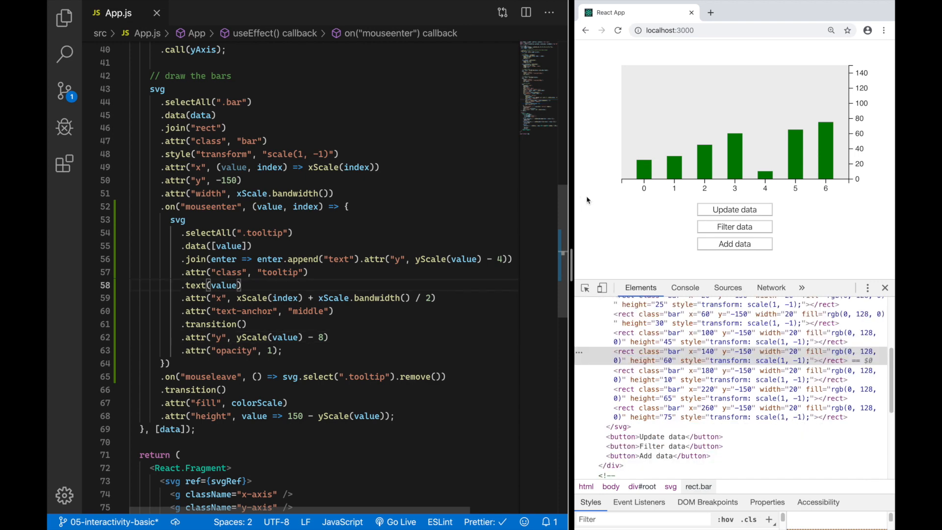
- Update the chart's values and add bars, confirming hovered labels rise into place
{"action": "left_click", "coordinate": [734, 210]}
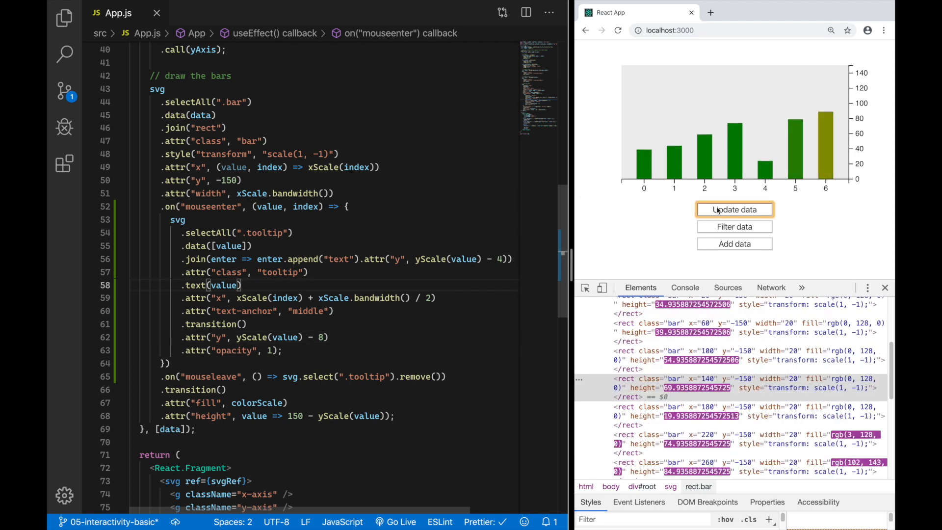
{"action": "left_click", "coordinate": [734, 243]}
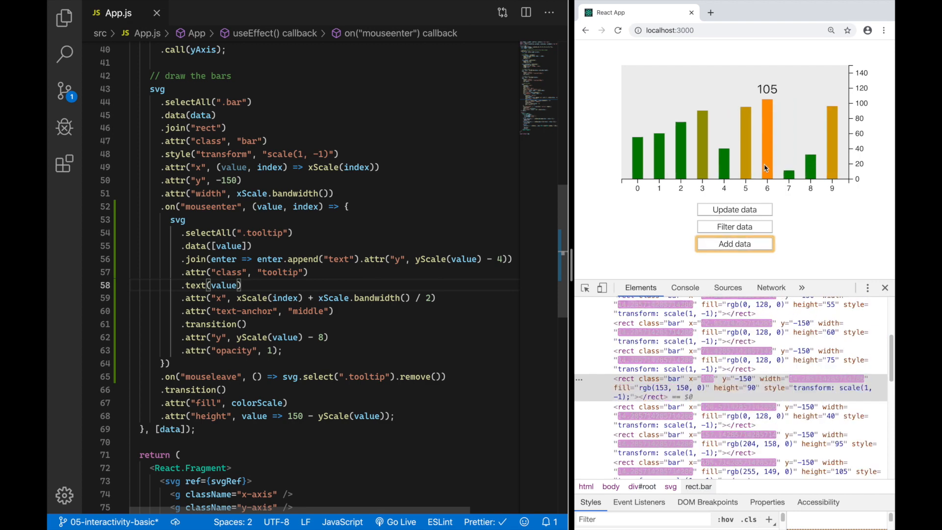
{"action": "mouse_move", "coordinate": [704, 175]}
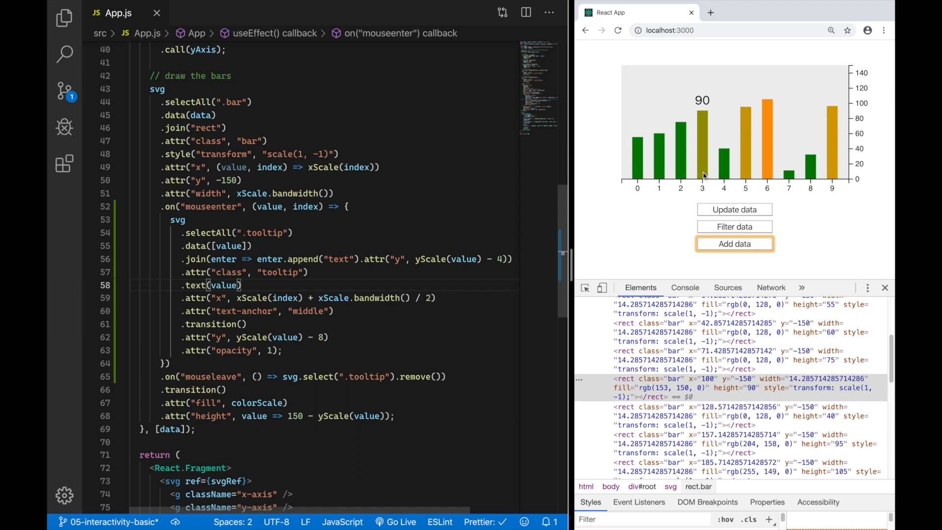
{"action": "mouse_move", "coordinate": [675, 244]}
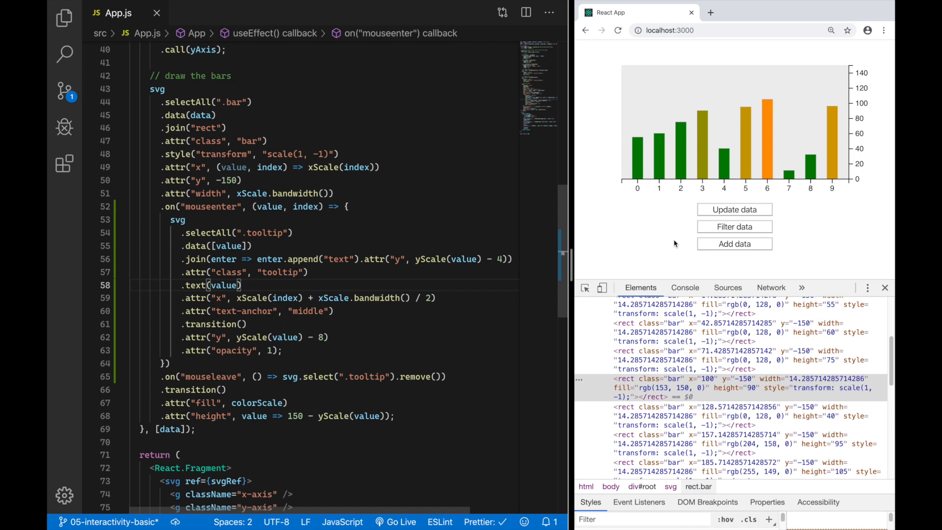